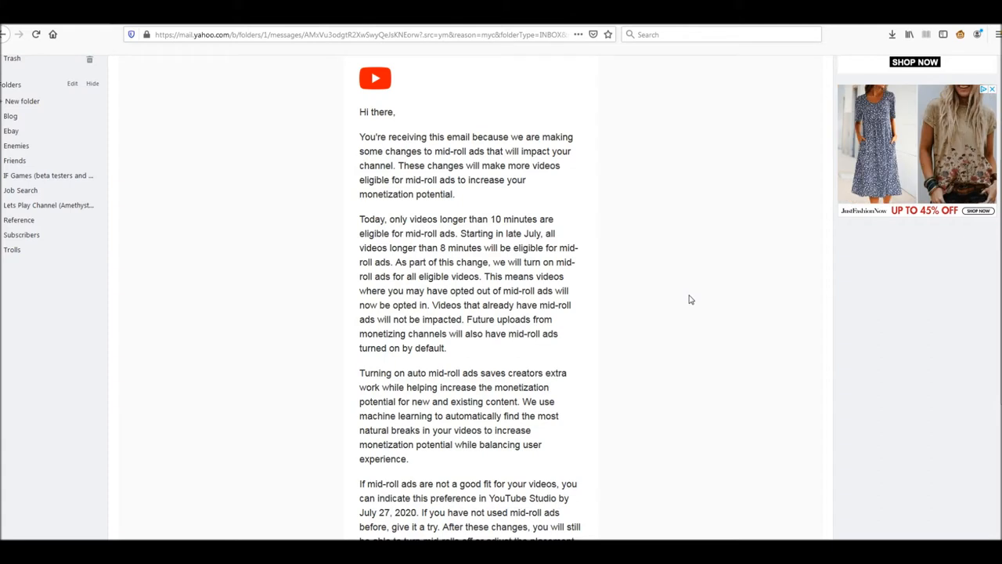
mouse_move(592, 313)
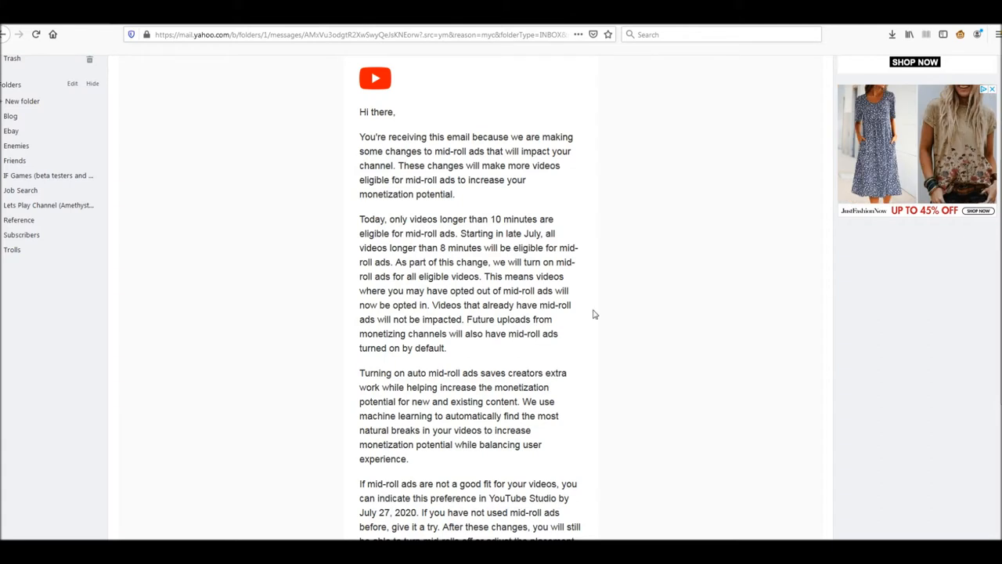
mouse_move(641, 265)
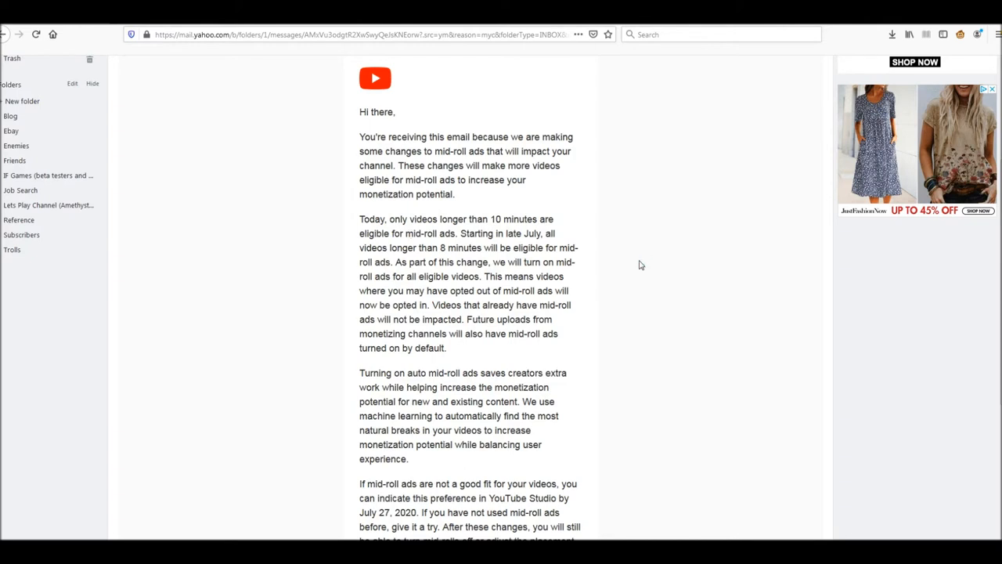
mouse_move(394, 230)
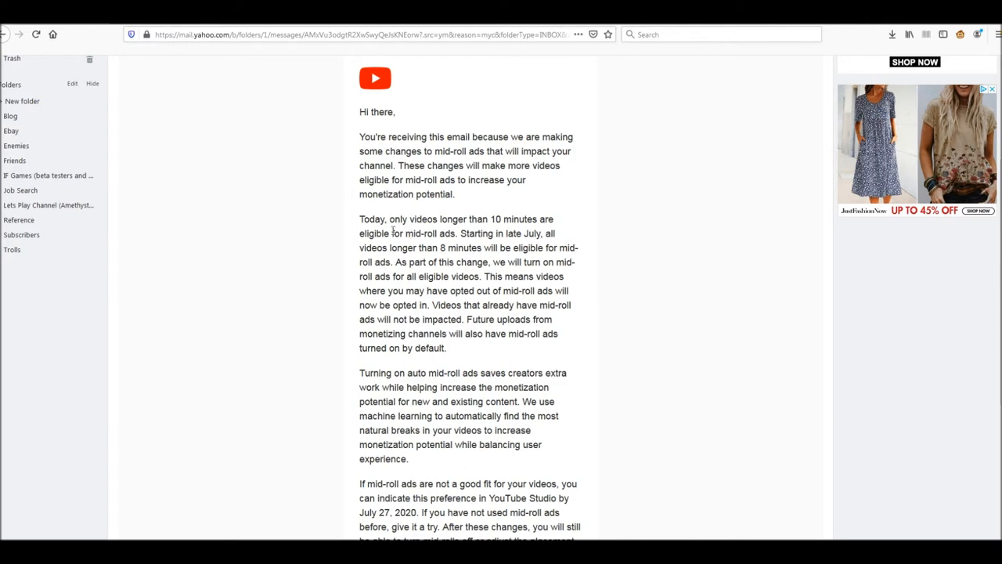
mouse_move(653, 268)
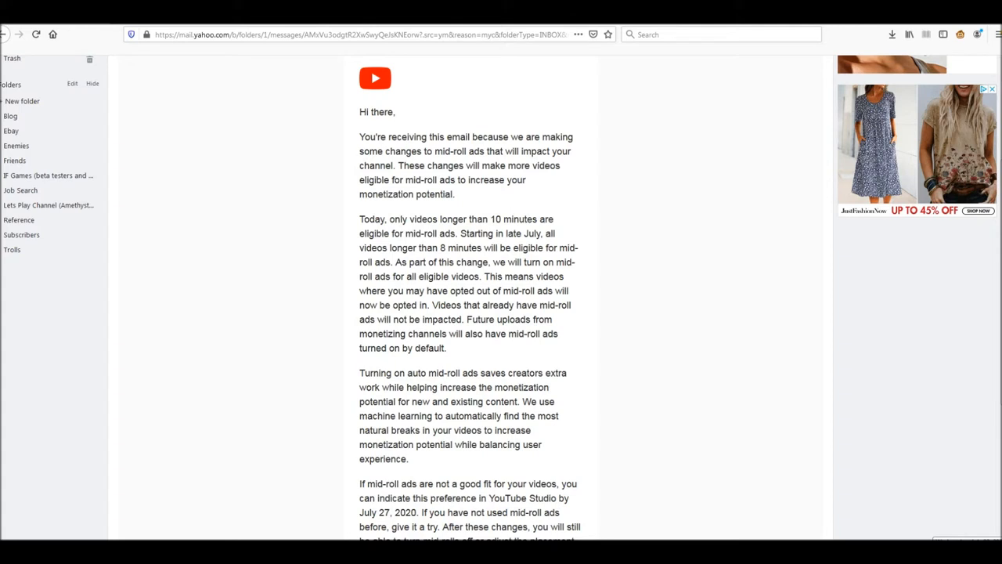
mouse_move(667, 335)
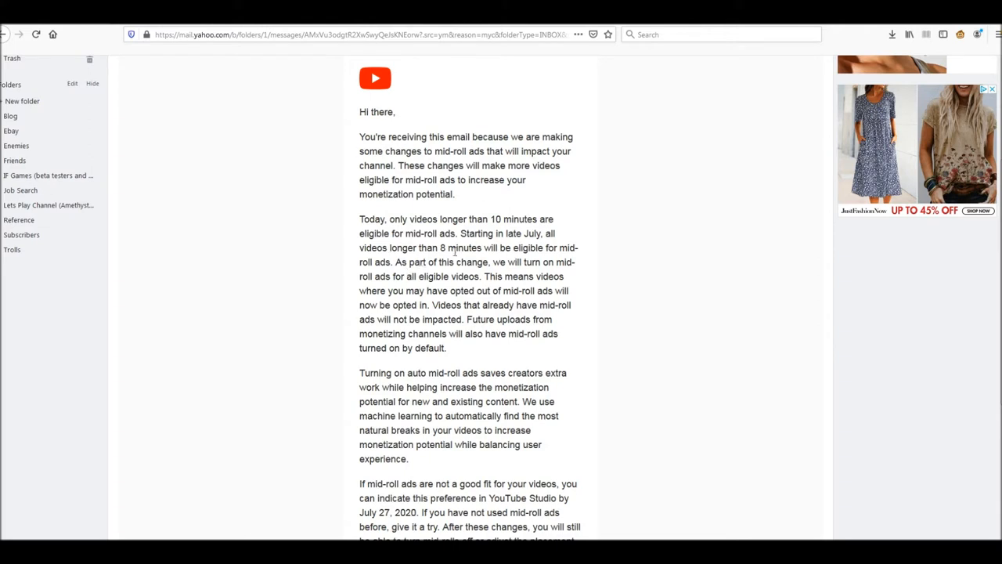
mouse_move(414, 232)
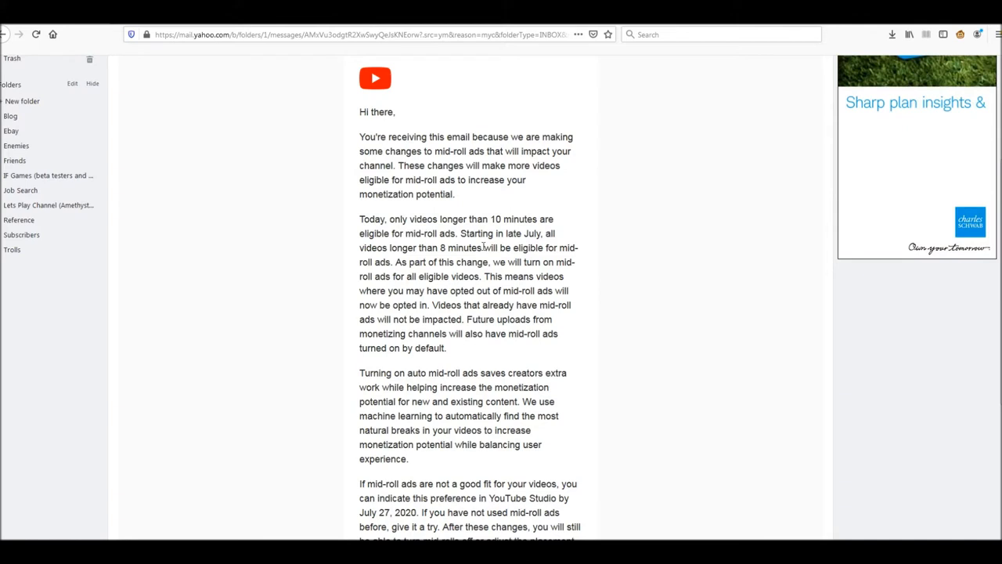
mouse_move(654, 306)
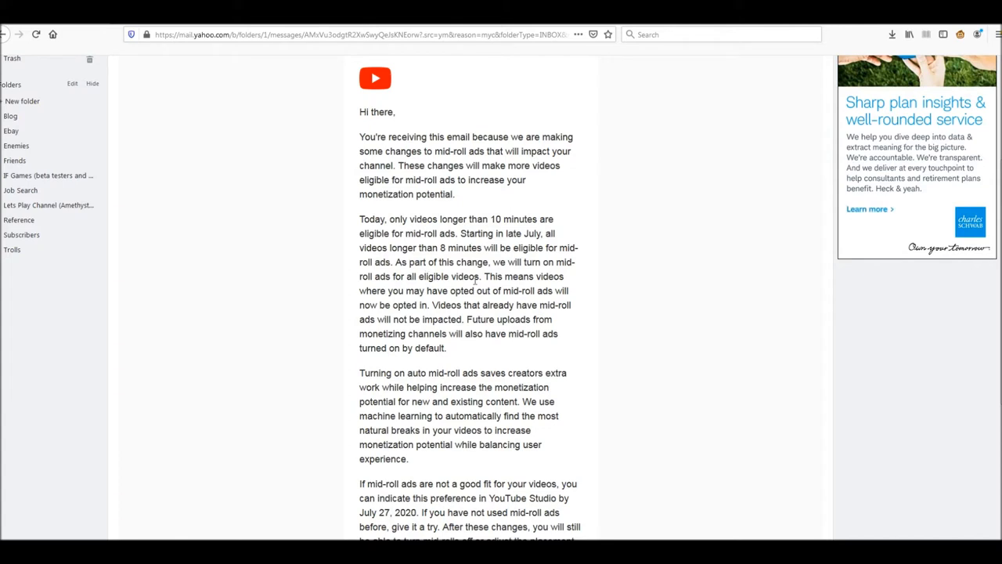
mouse_move(514, 276)
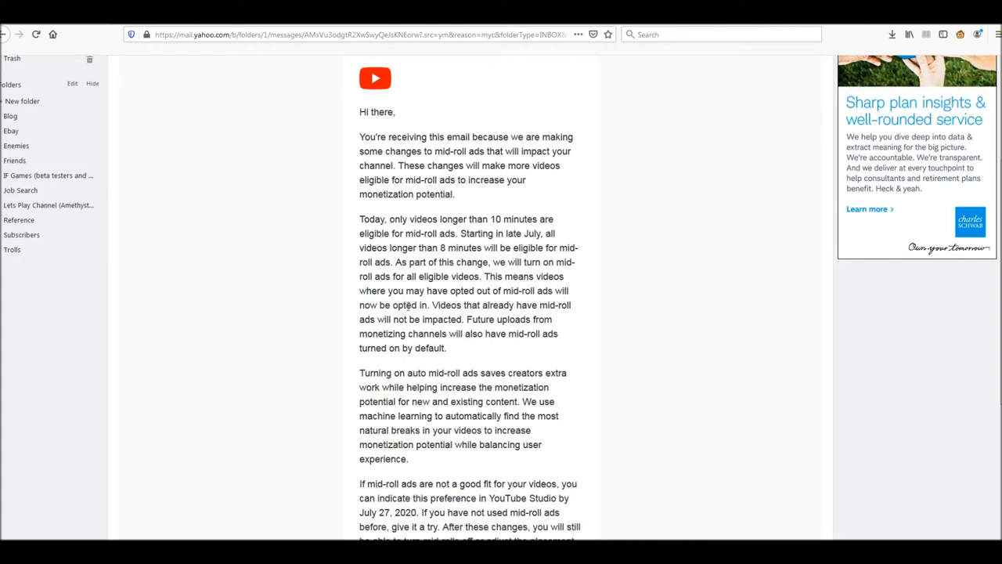
mouse_move(589, 313)
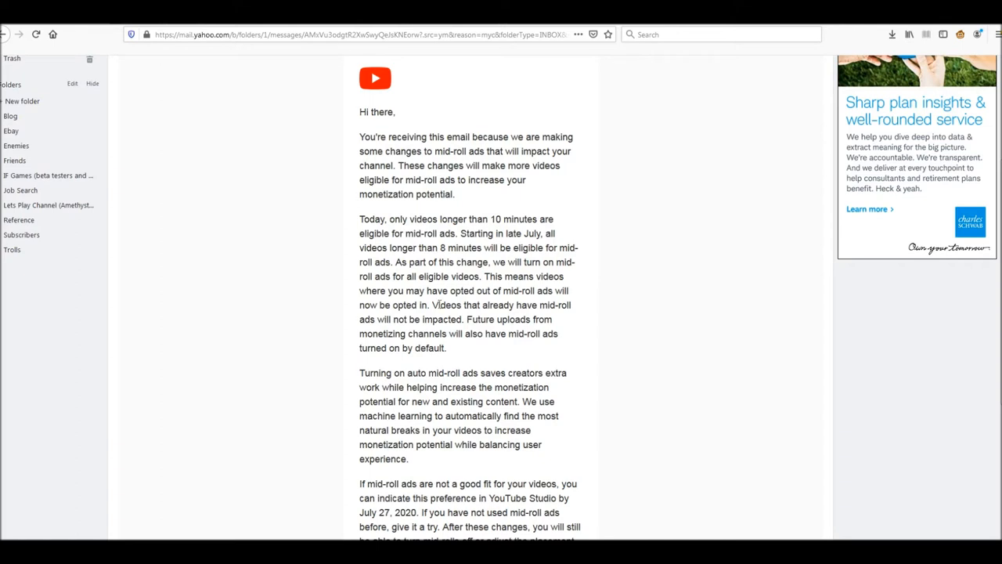
mouse_move(632, 369)
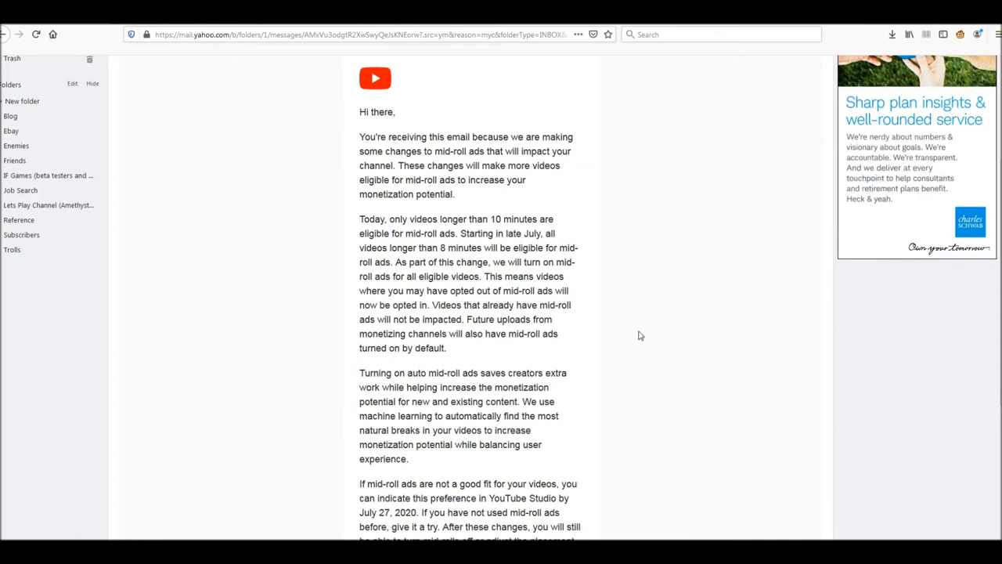
mouse_move(626, 309)
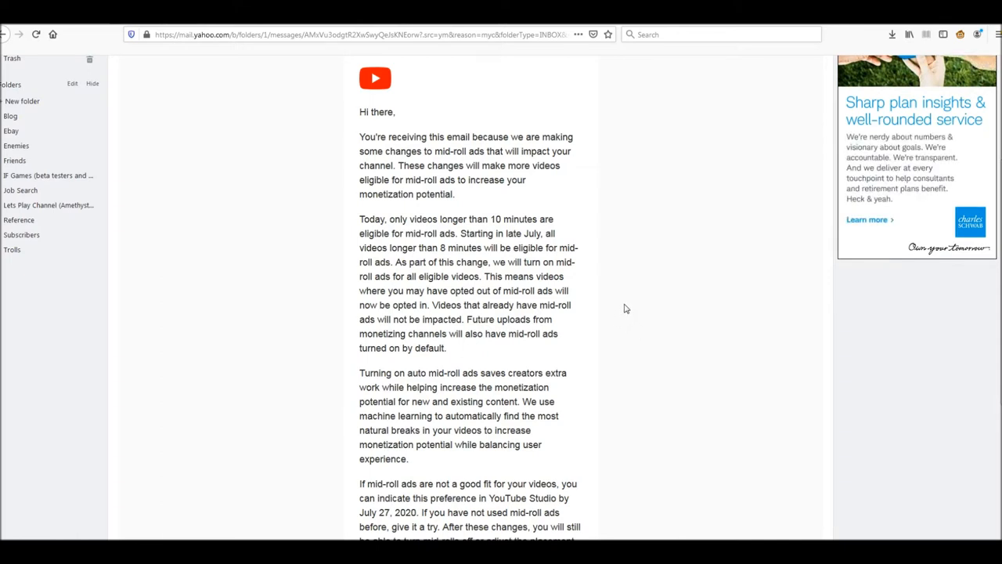
mouse_move(430, 385)
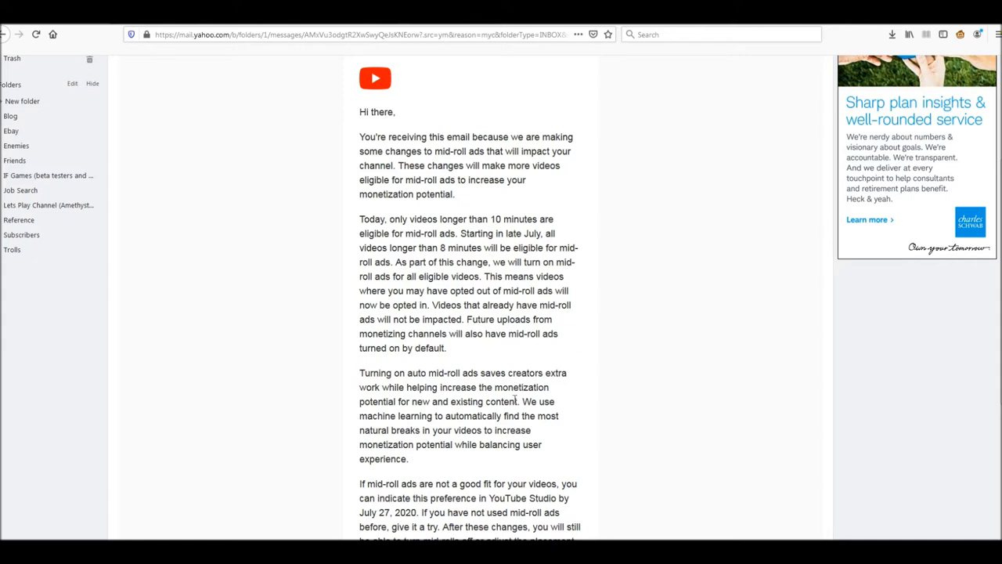
mouse_move(632, 374)
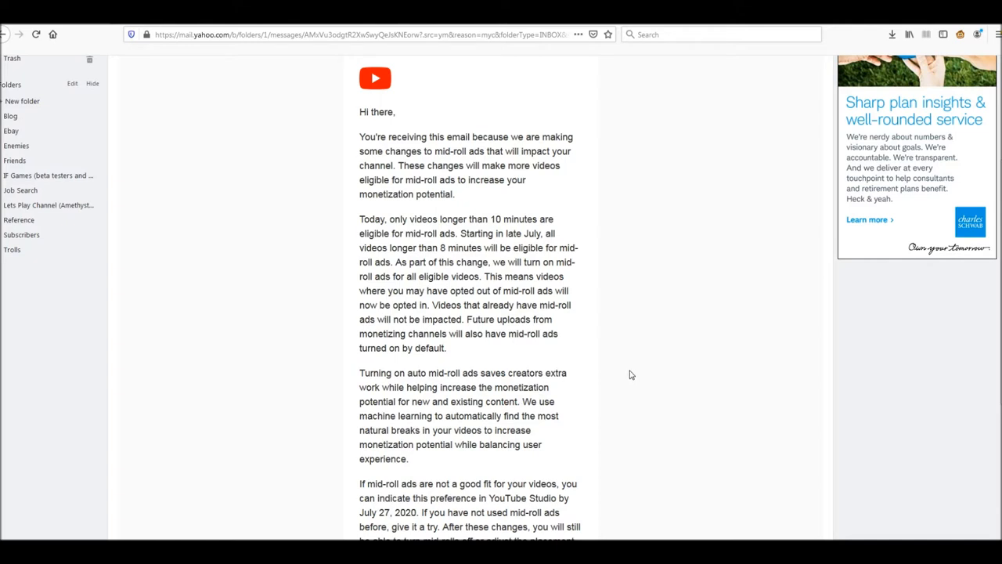
mouse_move(630, 348)
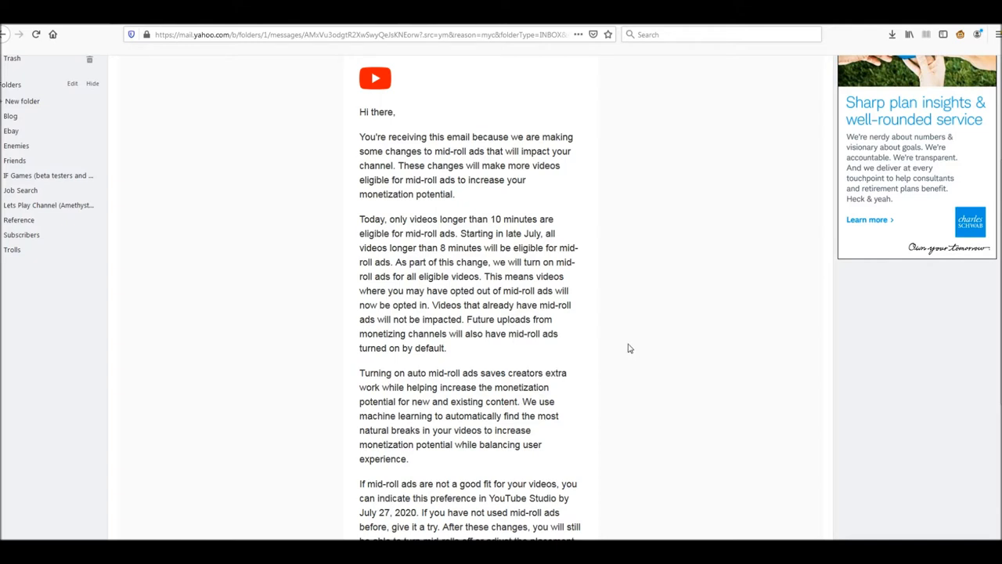
Step: Reveal the Actions choices in the mid-roll eligibility update banner on Channel monetization
scroll(down, 3)
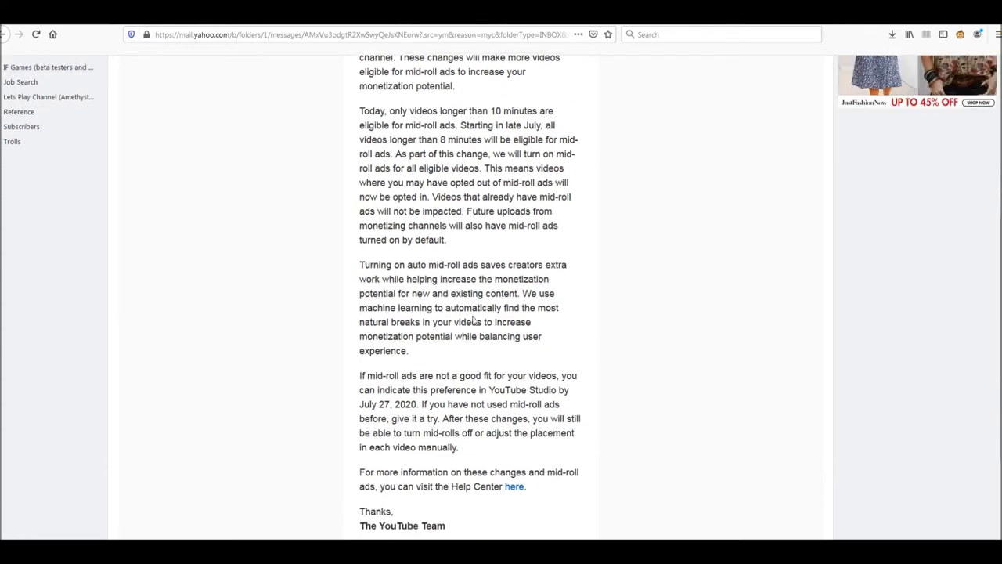
mouse_move(680, 347)
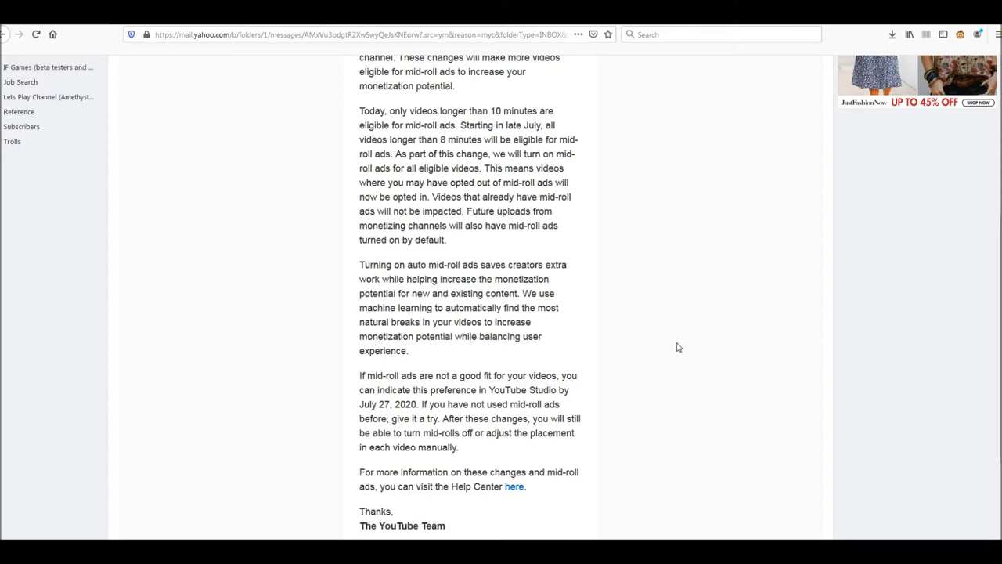
mouse_move(615, 335)
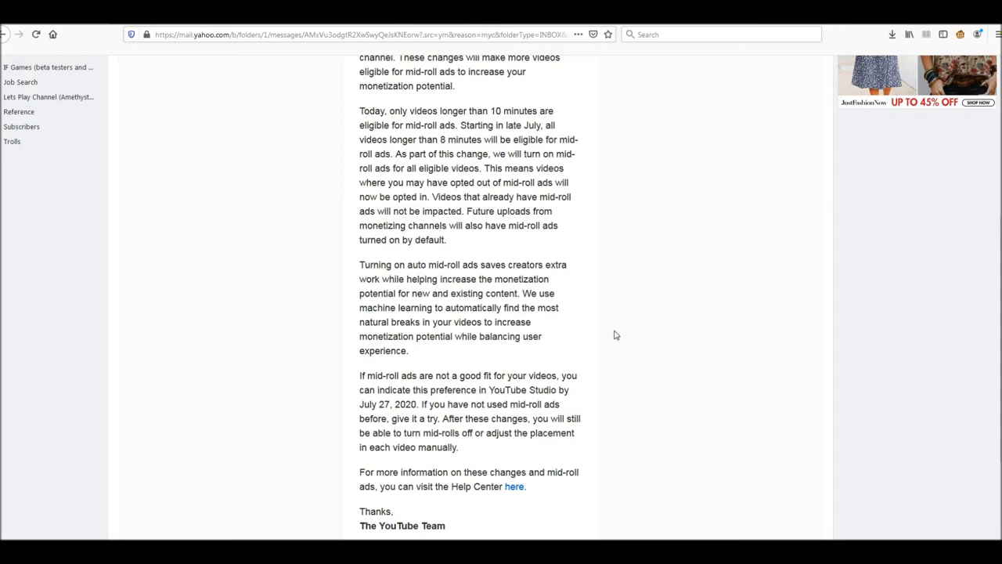
scroll(down, 3)
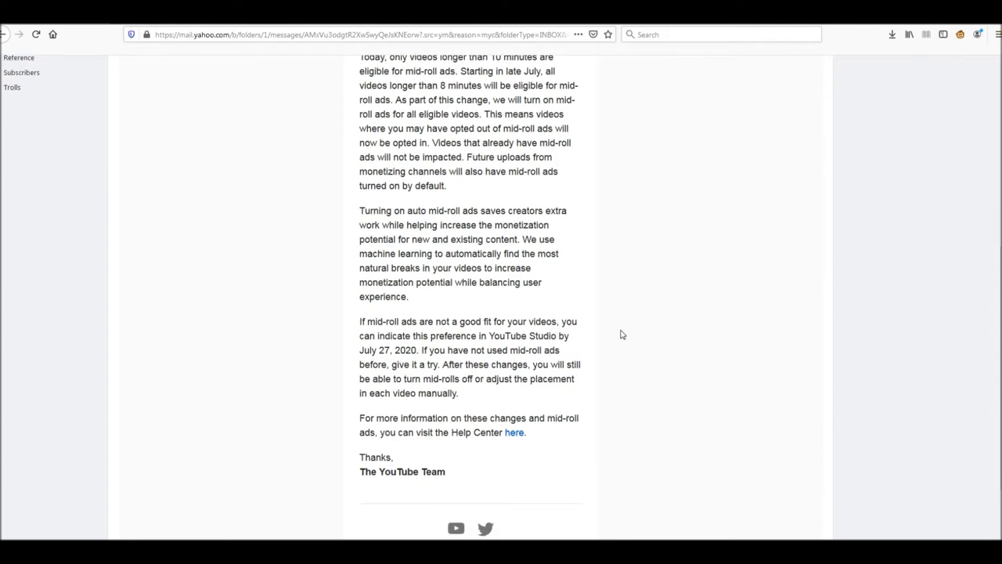
mouse_move(505, 335)
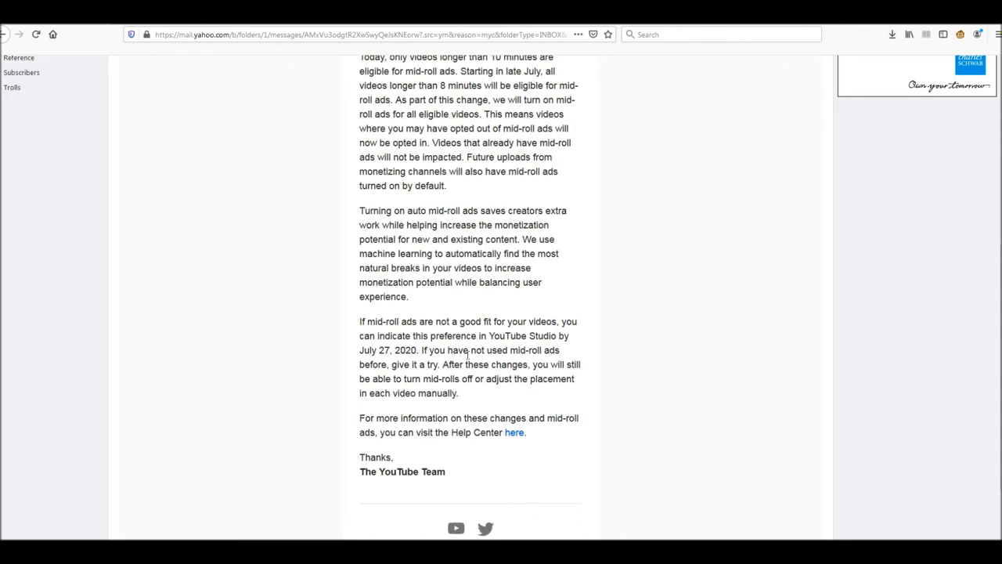
mouse_move(624, 360)
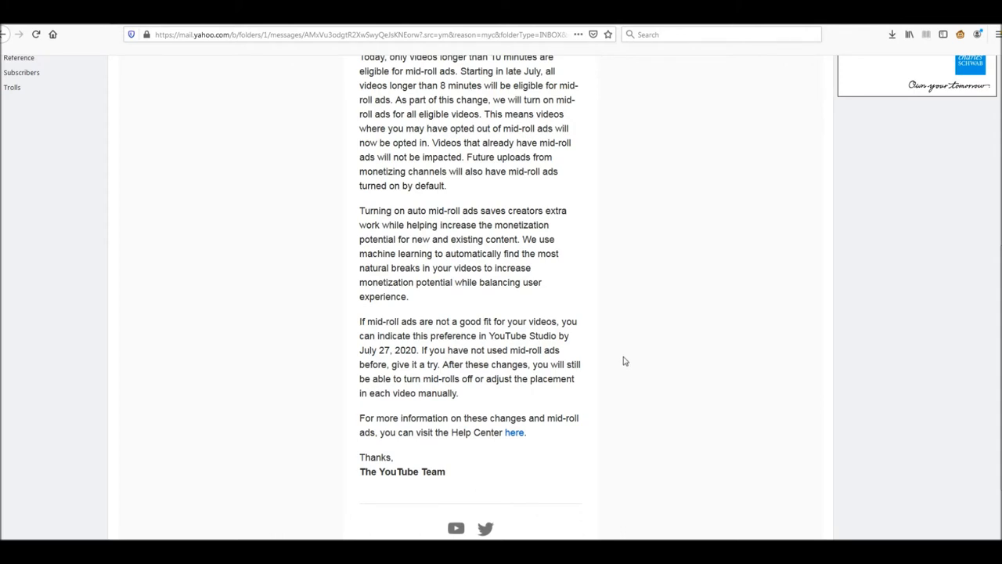
mouse_move(448, 379)
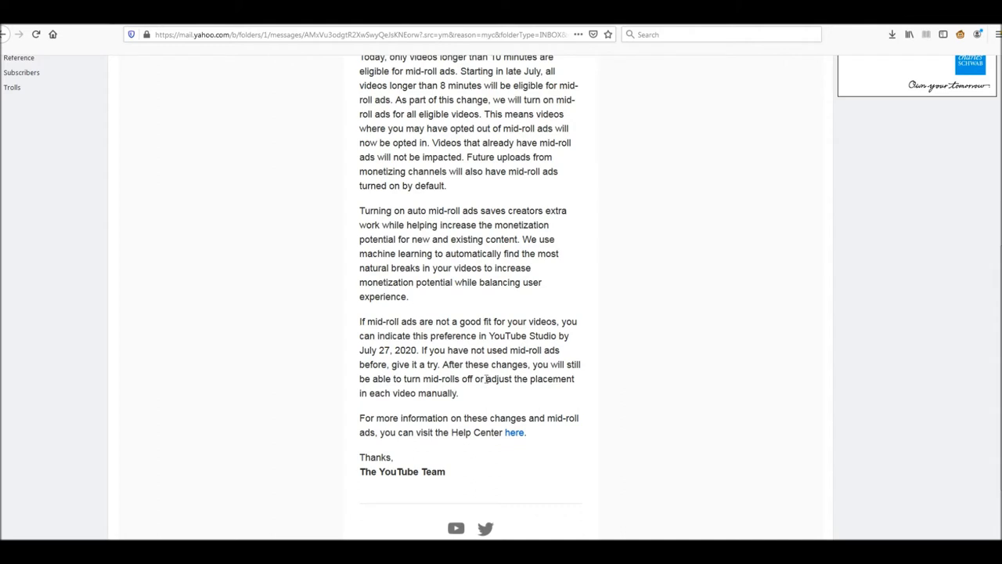
mouse_move(466, 401)
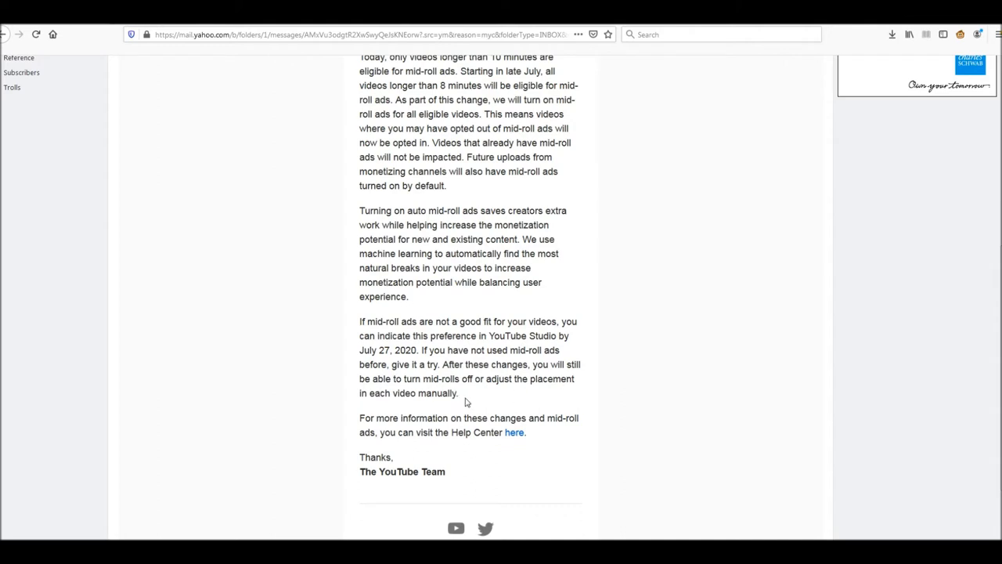
mouse_move(505, 395)
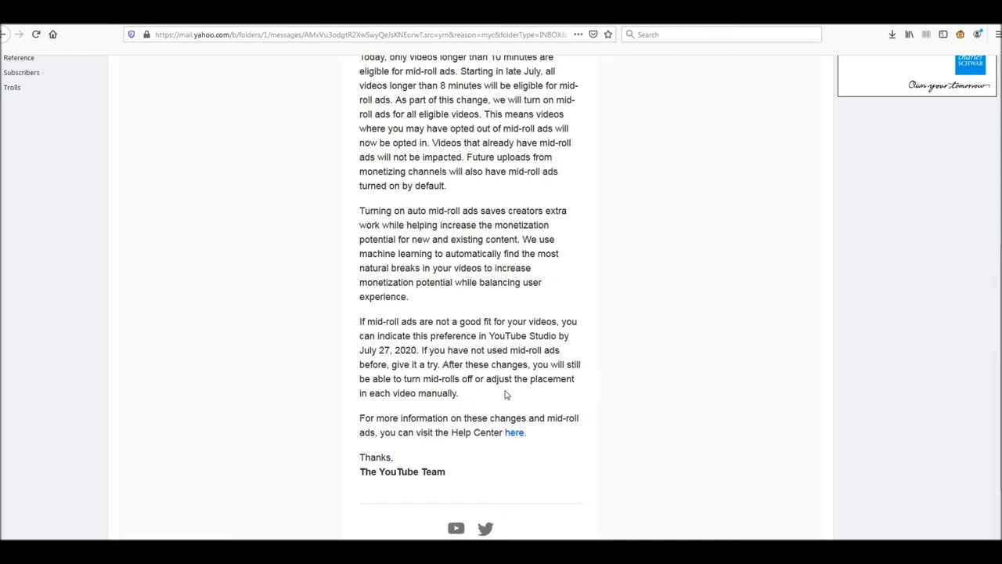
mouse_move(633, 392)
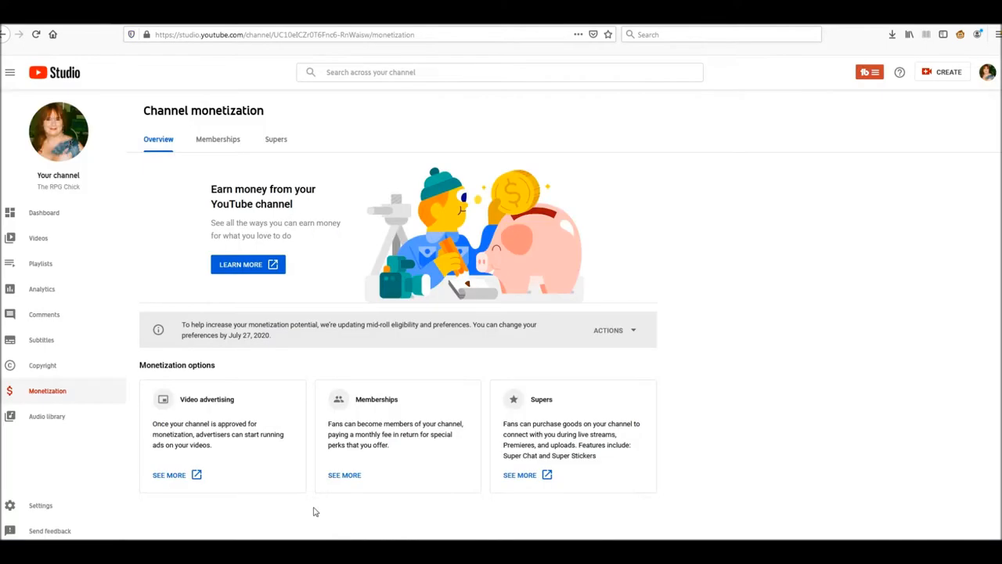
mouse_move(23, 288)
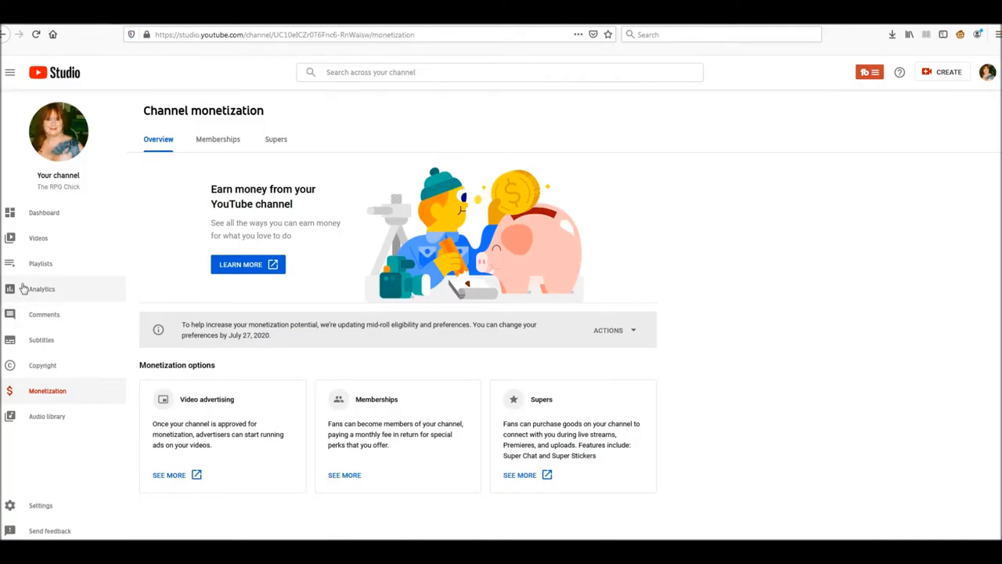
mouse_move(110, 348)
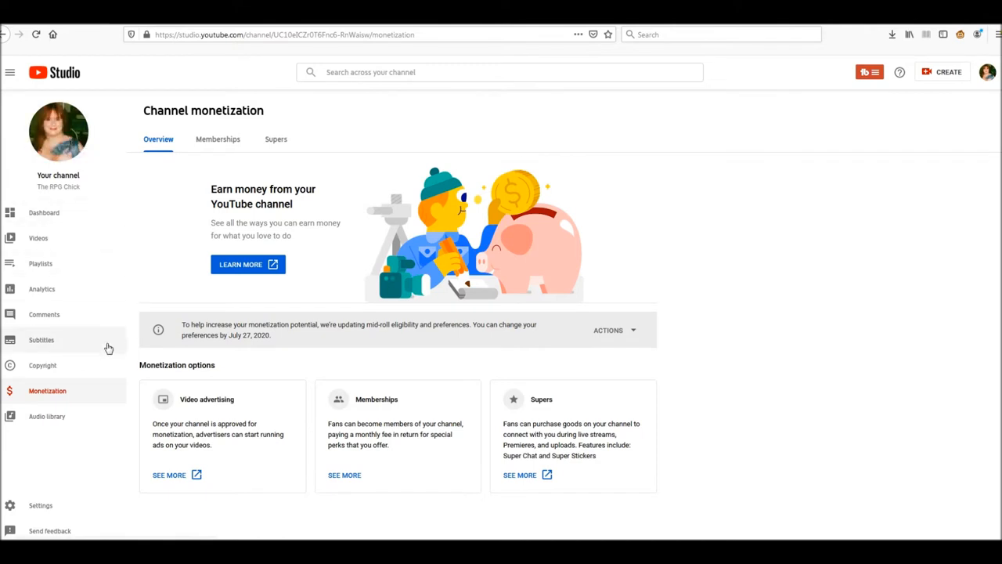
mouse_move(121, 388)
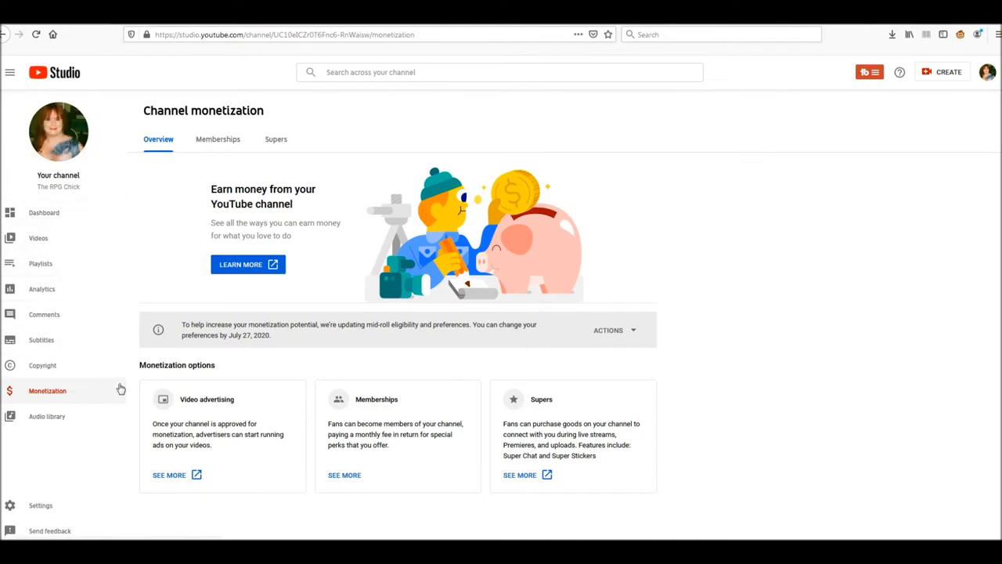
mouse_move(38, 398)
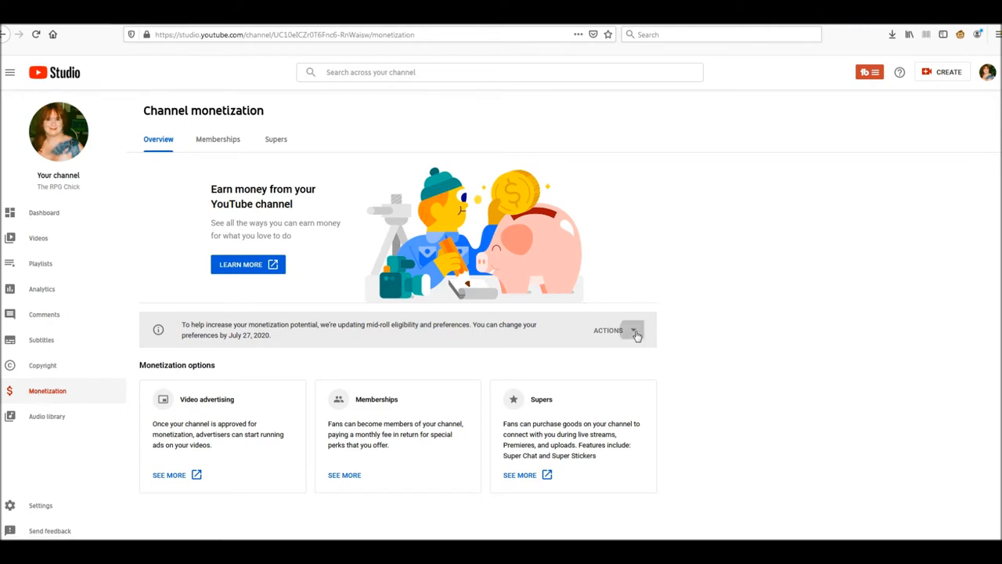
click(633, 329)
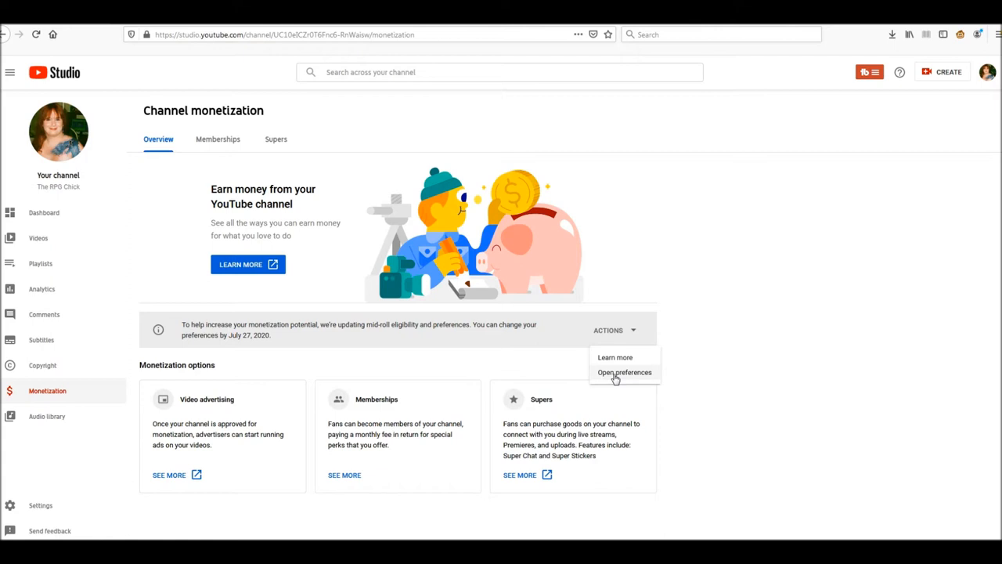
click(623, 373)
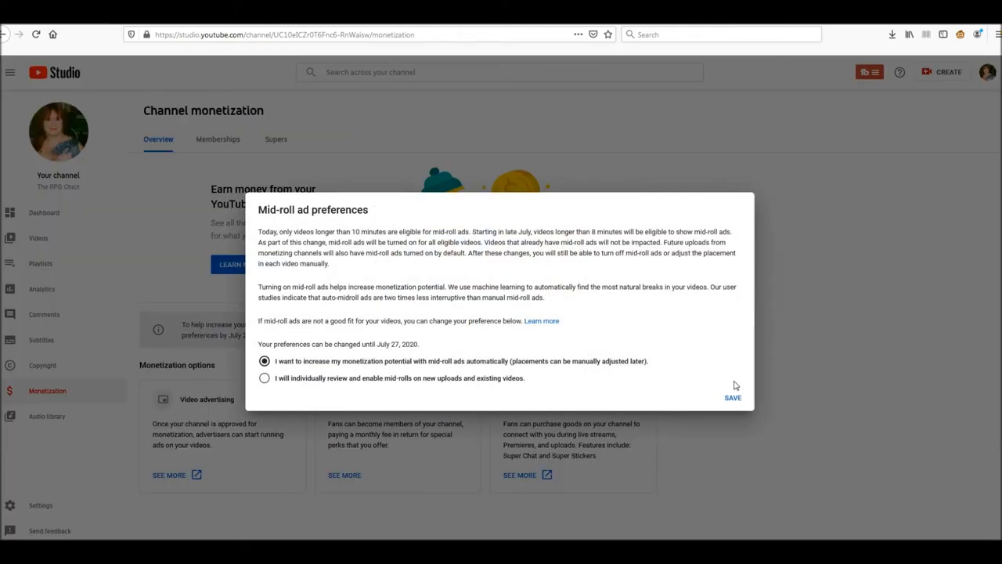
mouse_move(712, 372)
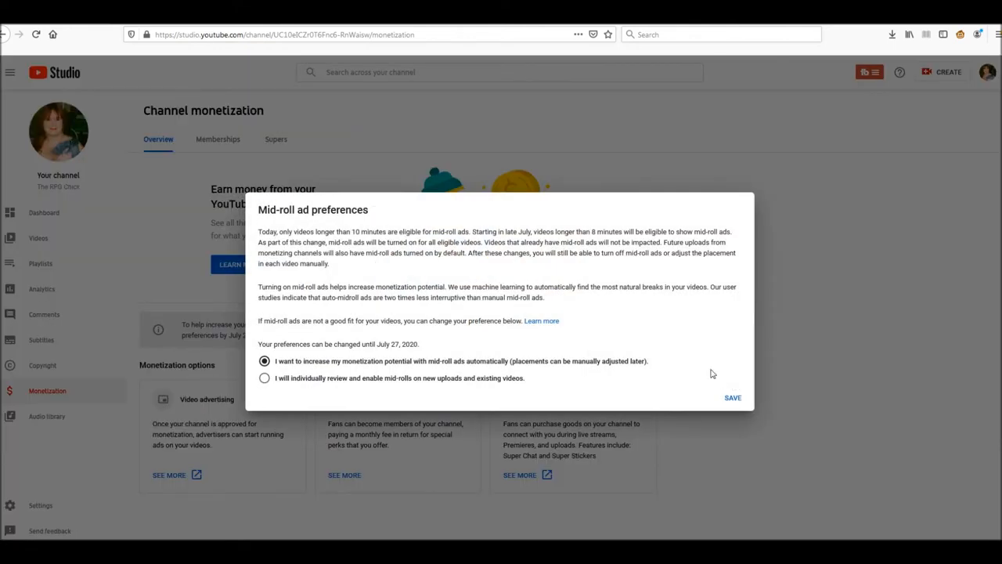
mouse_move(708, 241)
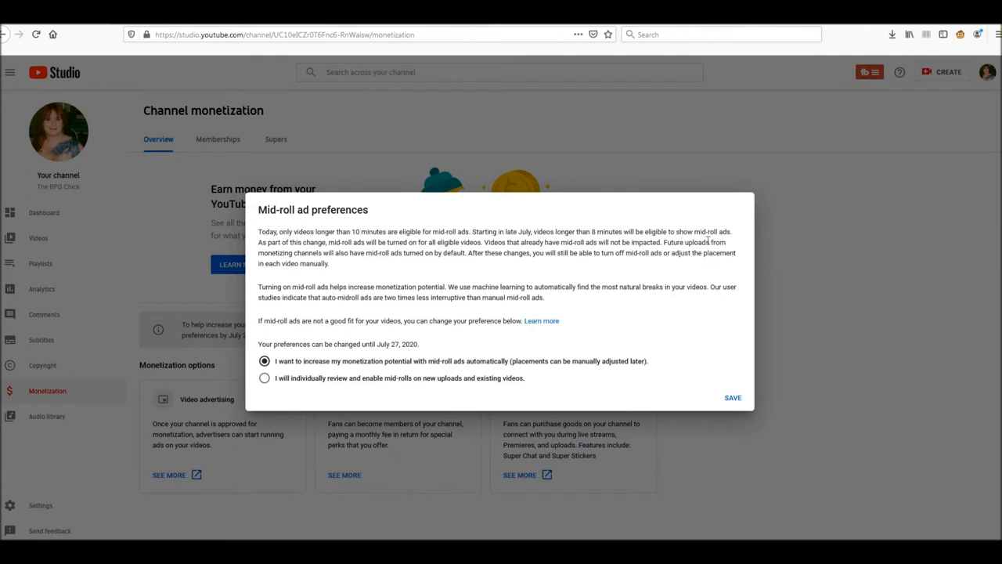
mouse_move(407, 301)
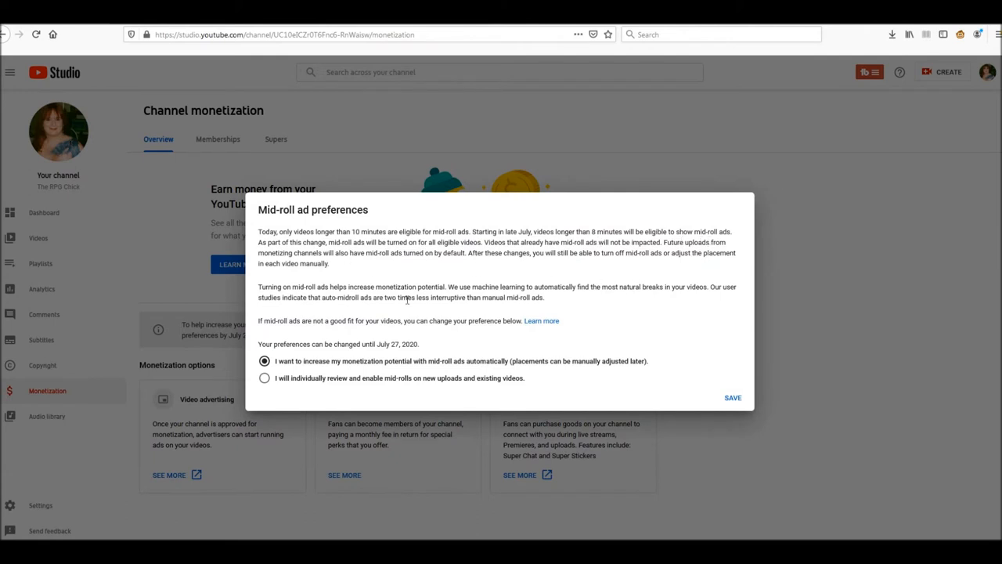
mouse_move(588, 346)
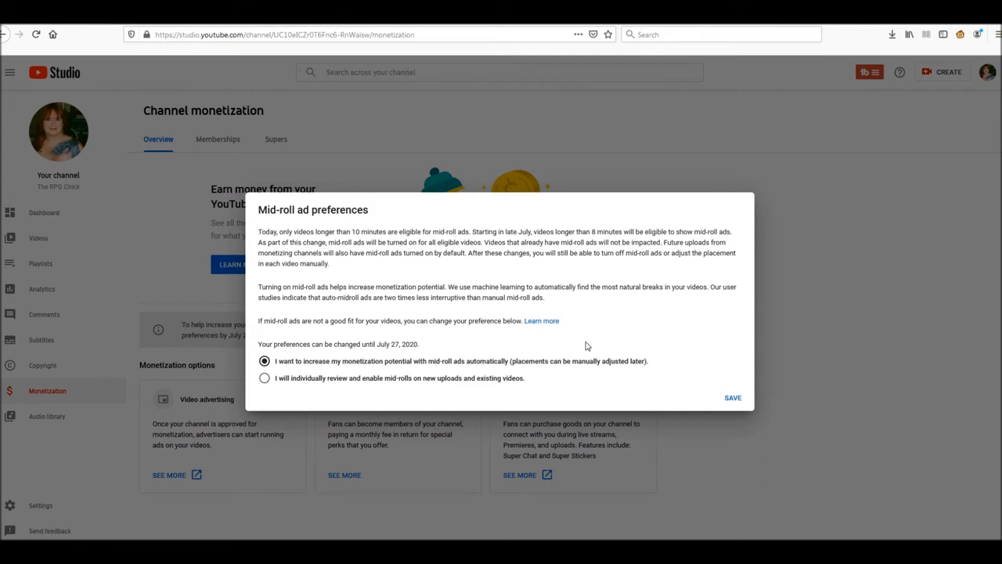
mouse_move(366, 344)
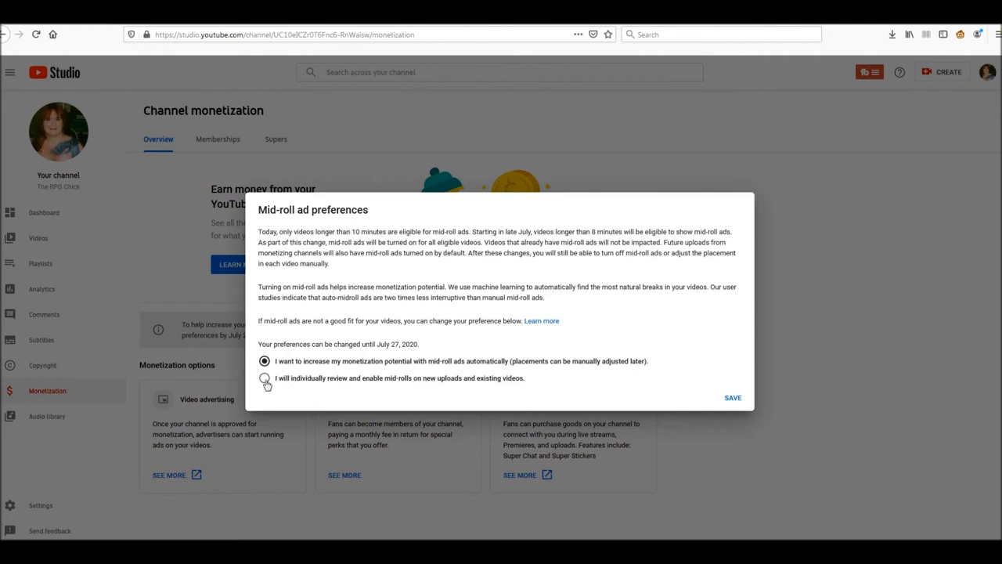
Step: Choose individual mid-roll review, cite decreased viewership as a reason, and save the preference
click(263, 377)
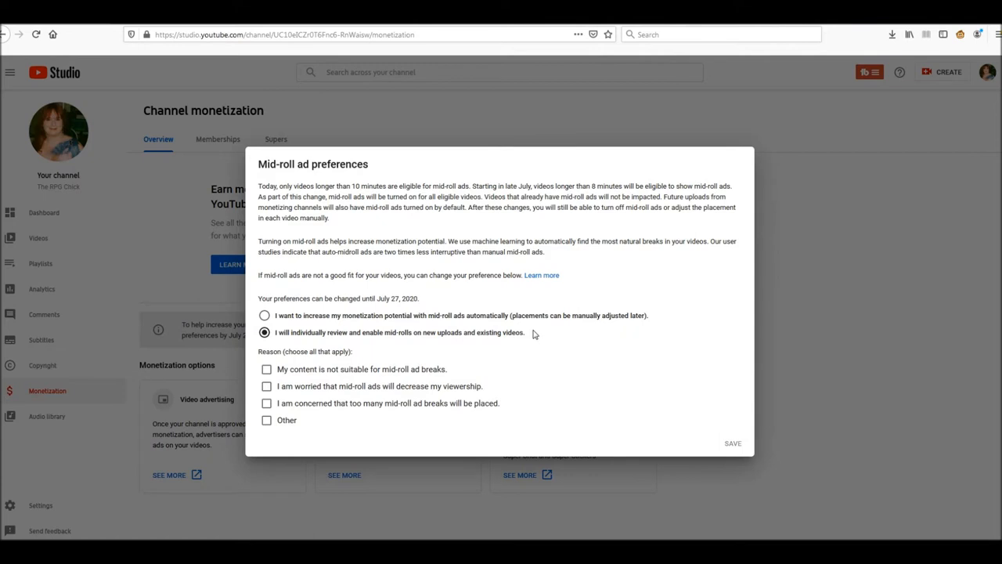
mouse_move(562, 357)
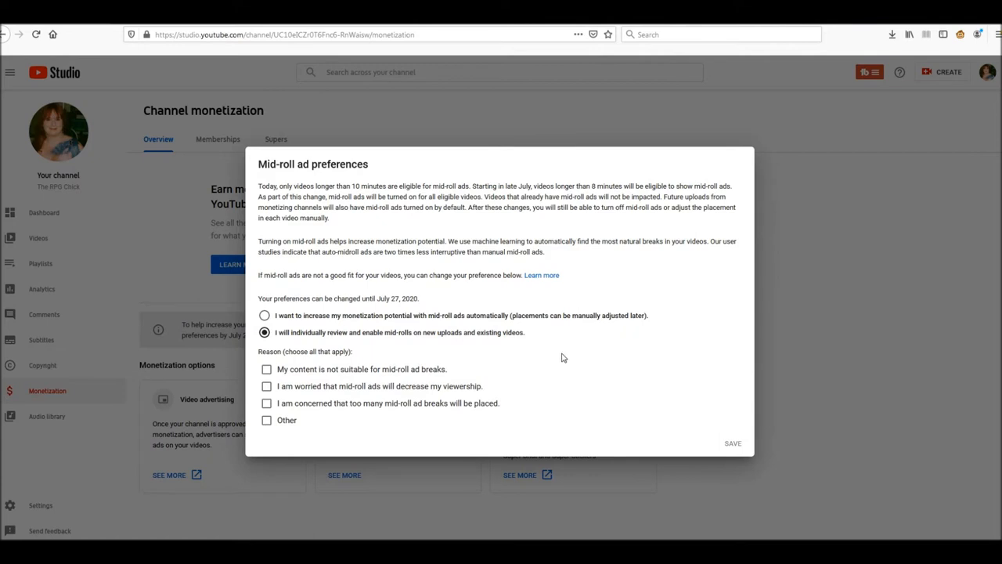
mouse_move(351, 347)
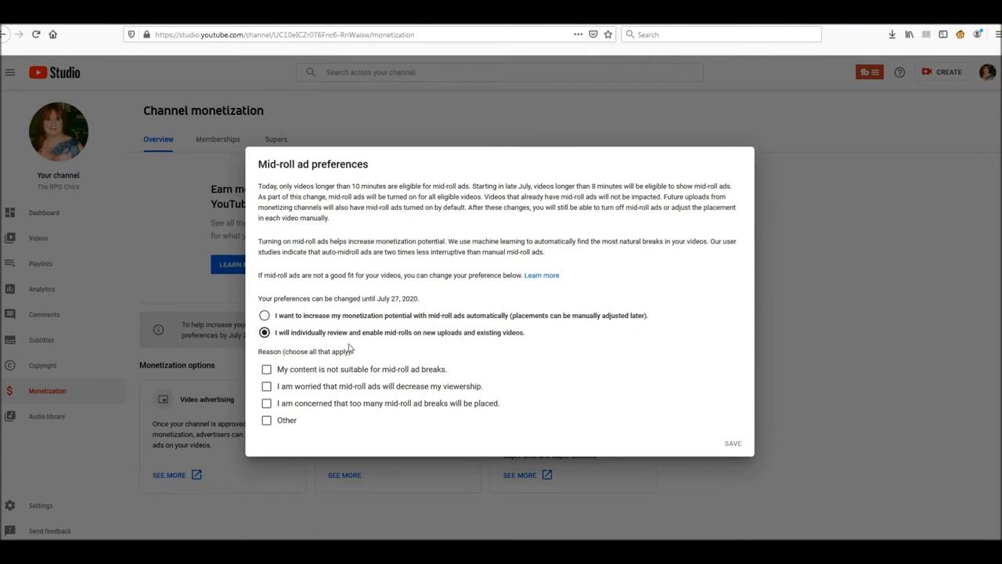
mouse_move(571, 373)
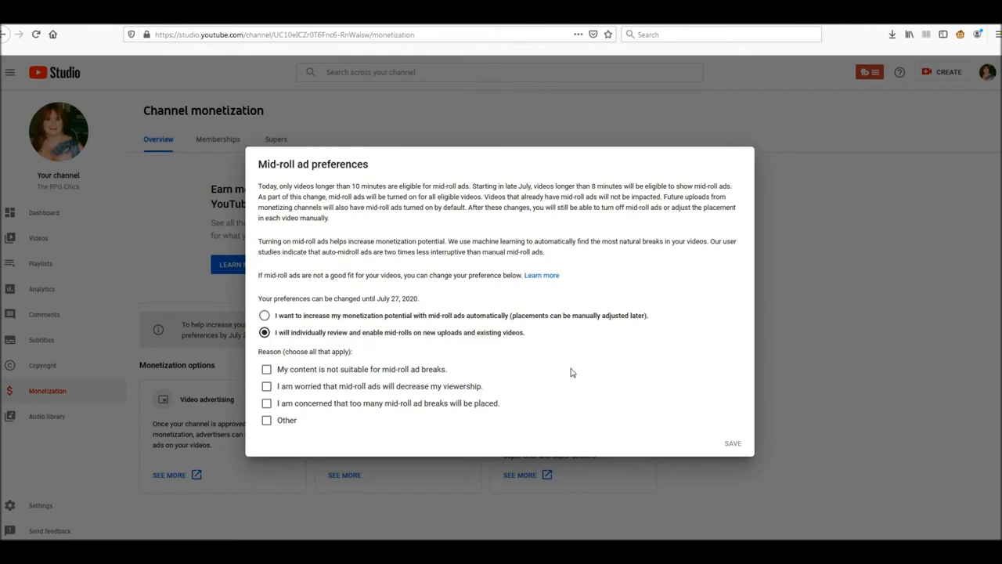
mouse_move(576, 371)
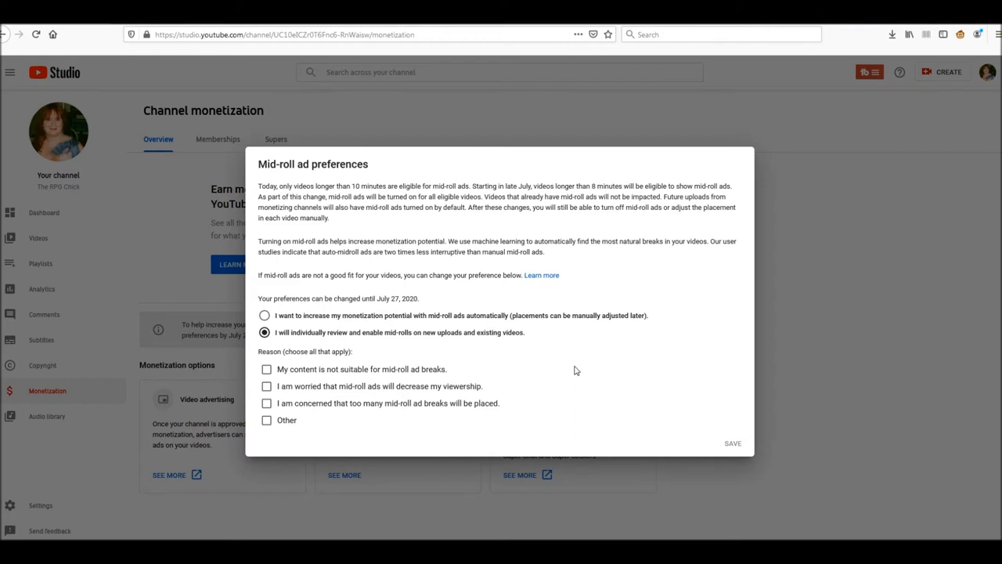
mouse_move(372, 341)
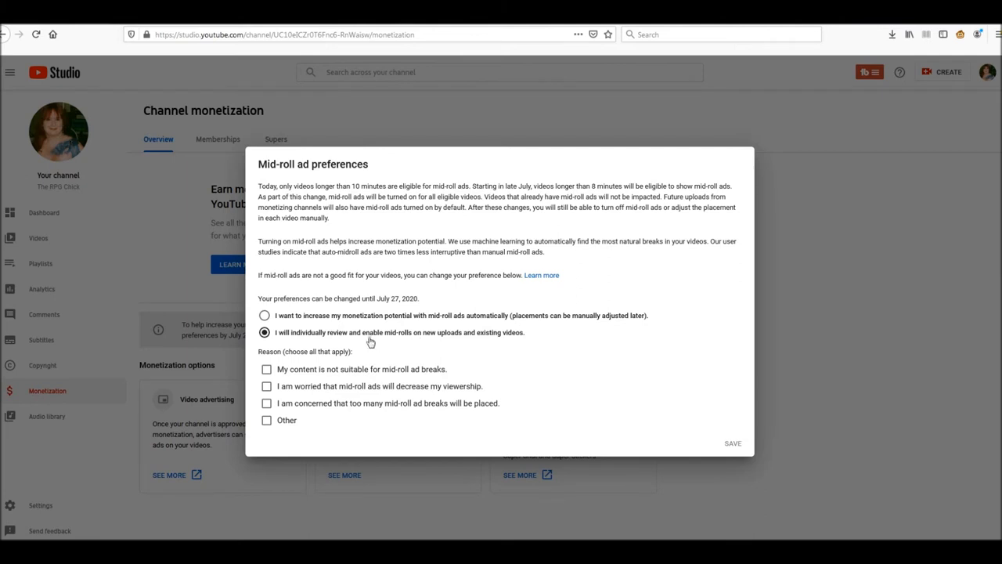
mouse_move(508, 343)
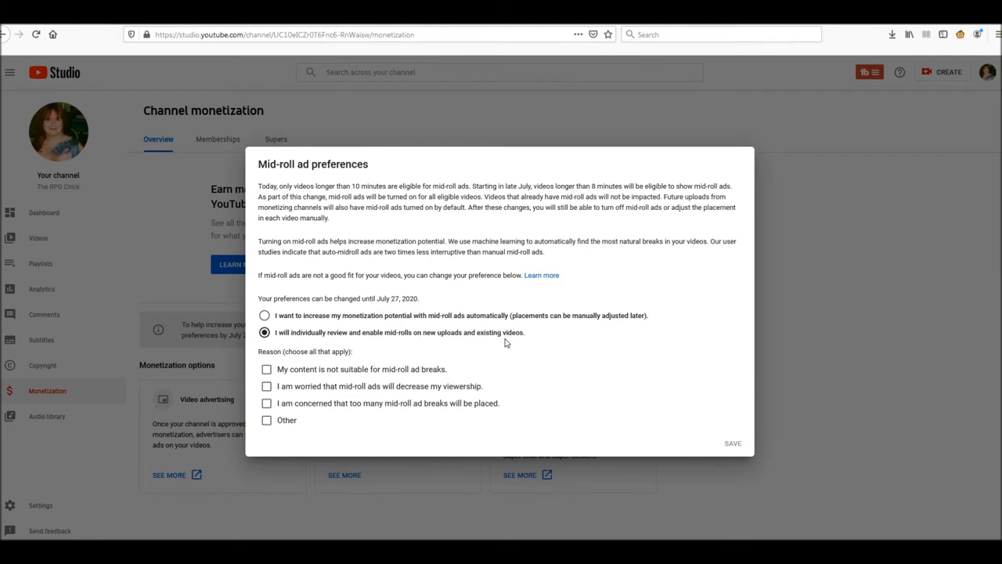
mouse_move(507, 343)
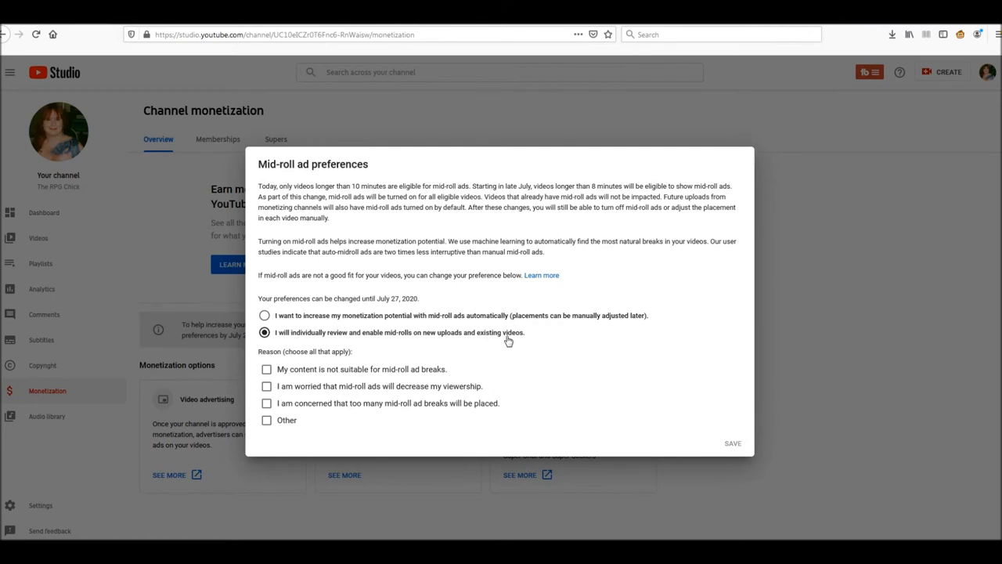
mouse_move(465, 324)
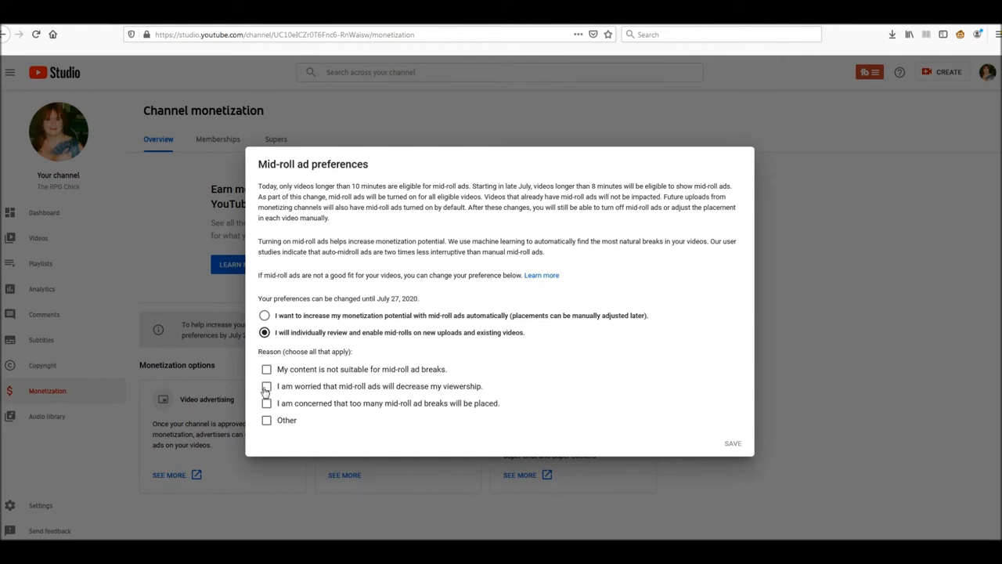
mouse_move(431, 407)
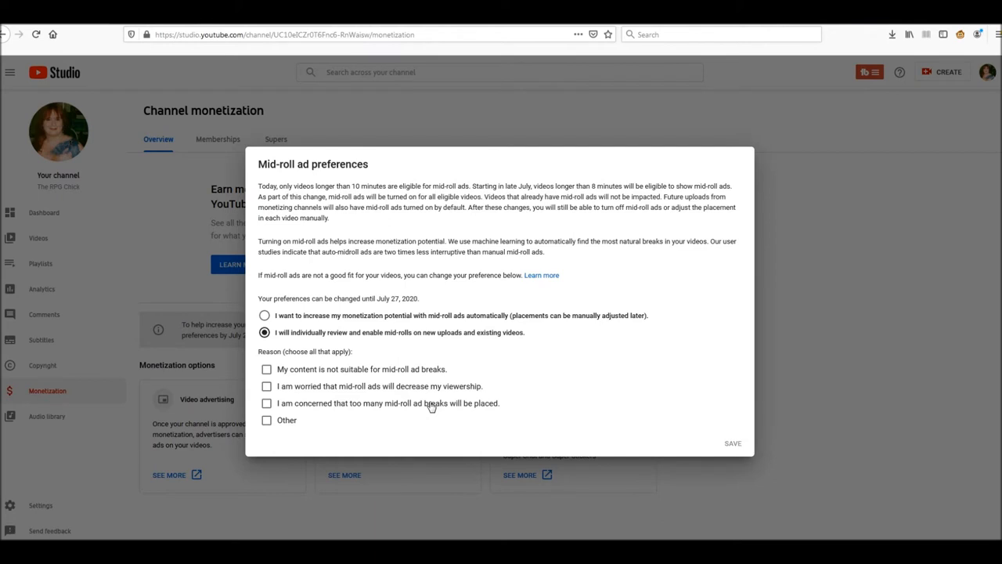
mouse_move(273, 394)
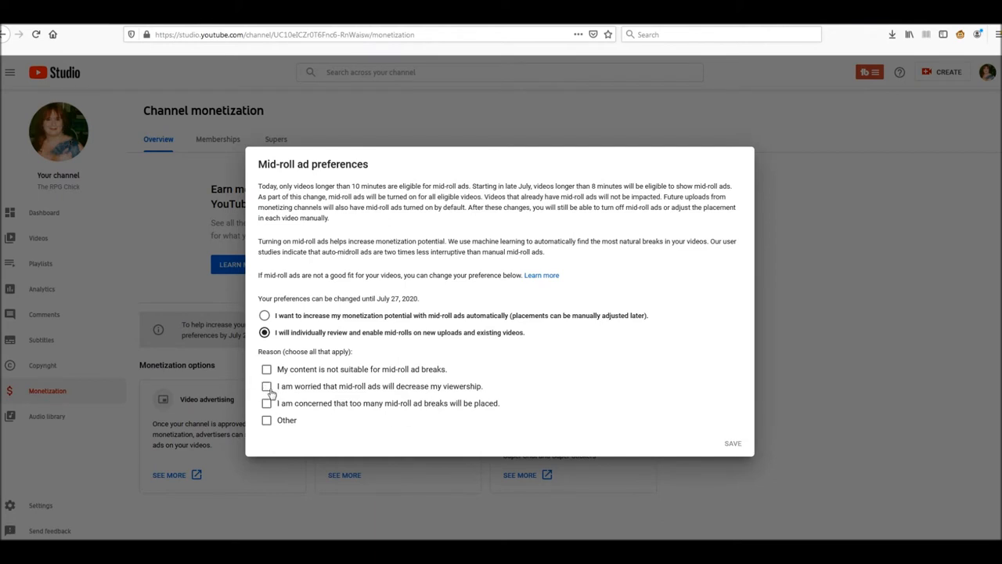
click(266, 385)
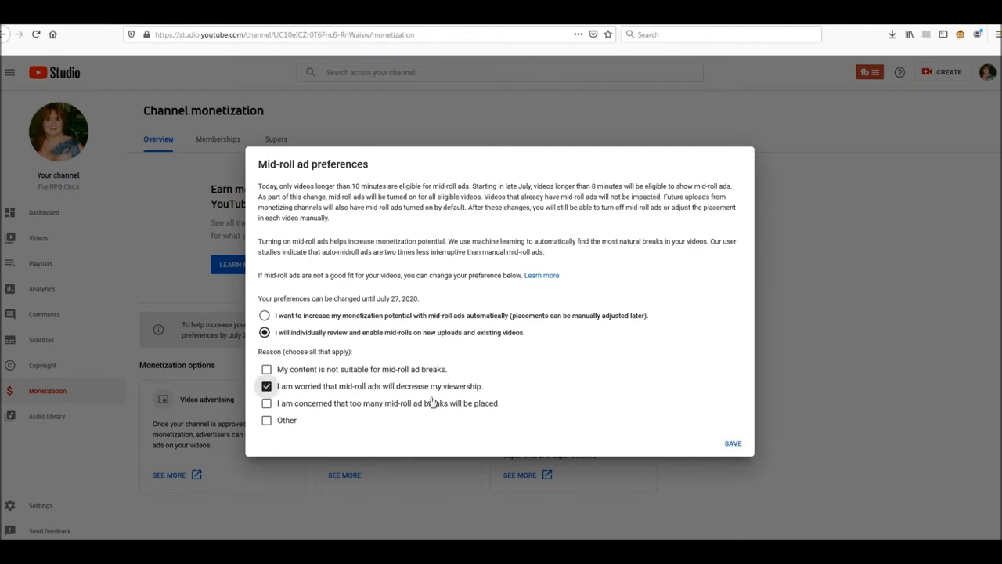
mouse_move(494, 429)
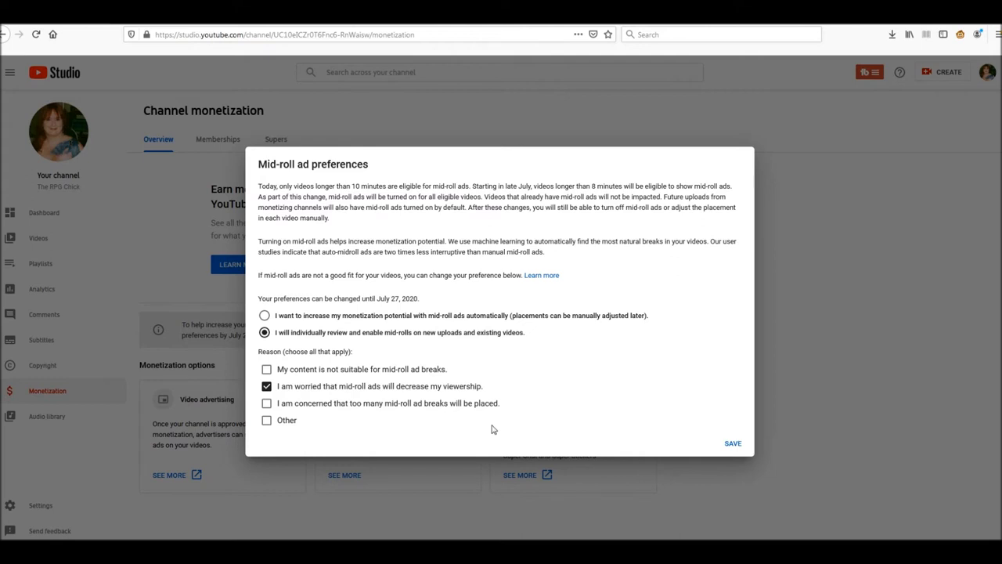
mouse_move(360, 411)
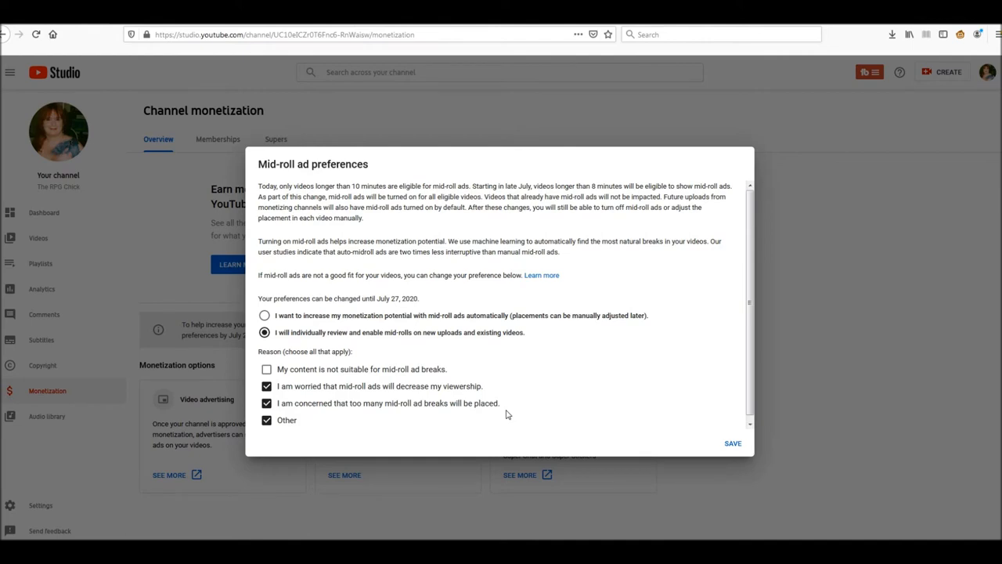
mouse_move(848, 438)
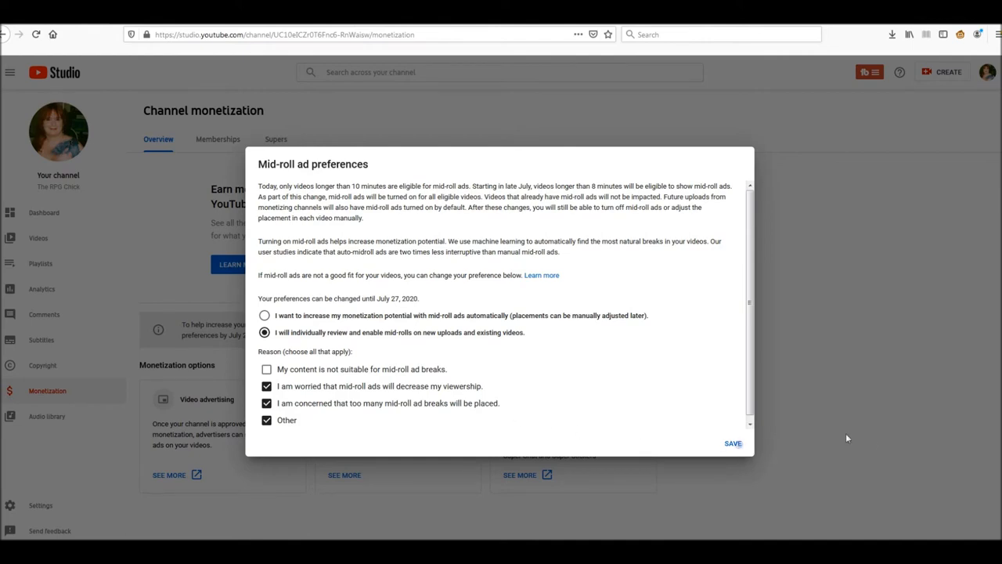
click(733, 443)
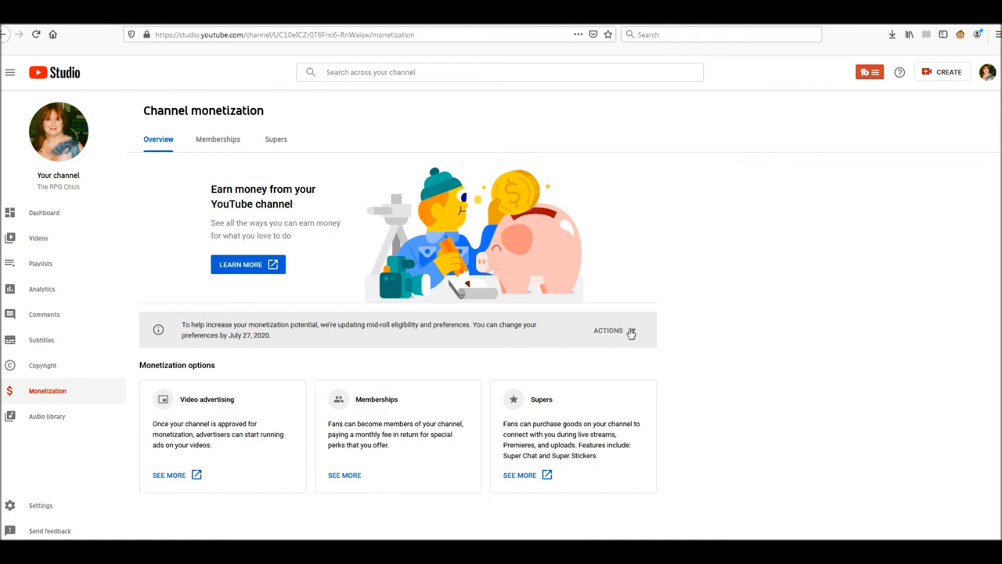
Step: Reopen the mid-roll preferences dialog to confirm manual review was kept, then close it
click(610, 329)
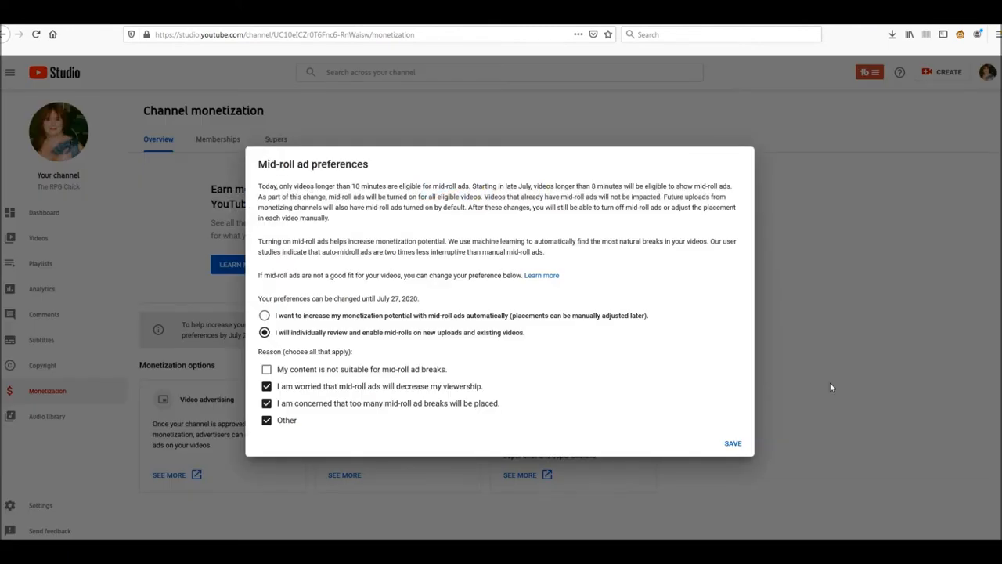
mouse_move(761, 398)
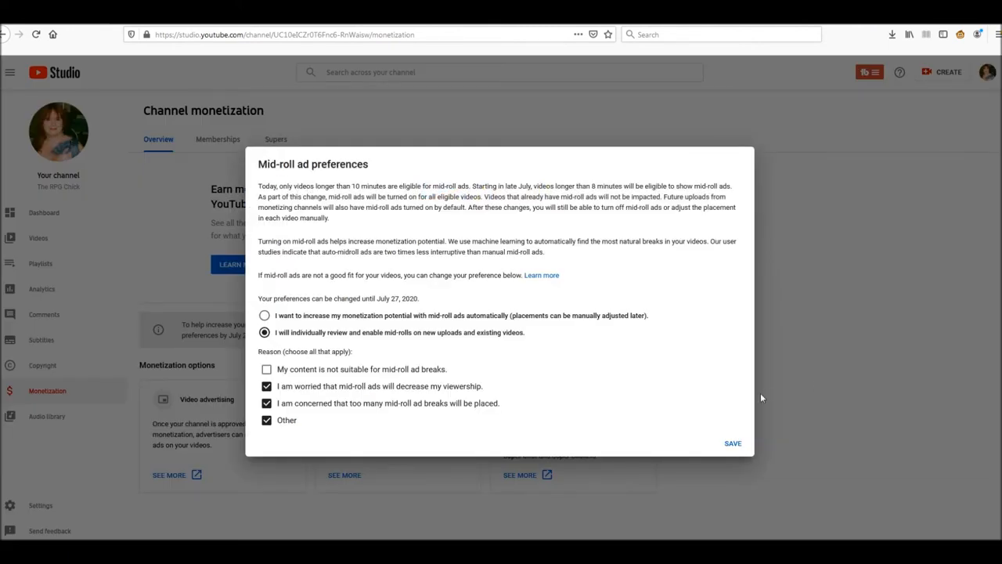
click(732, 443)
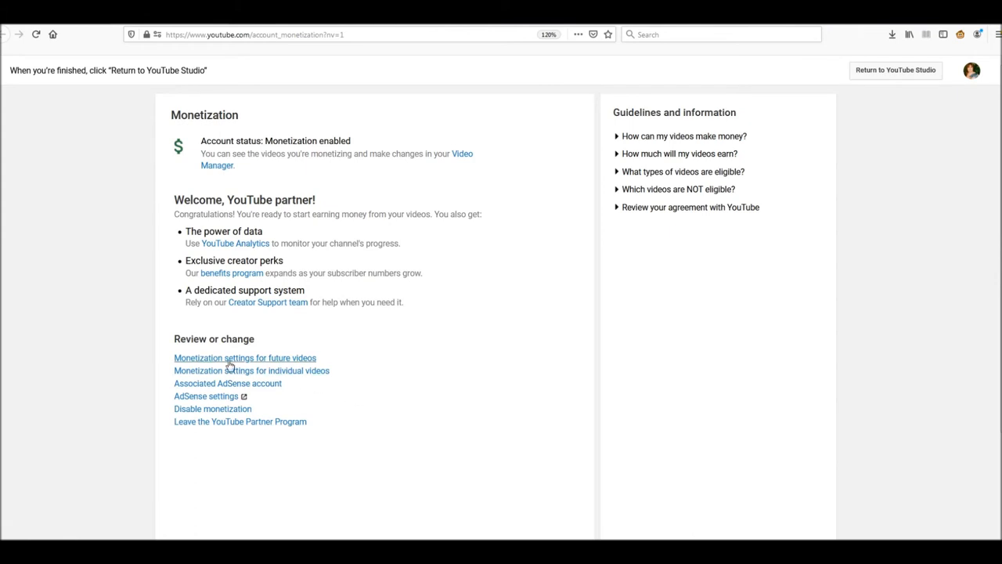
click(244, 358)
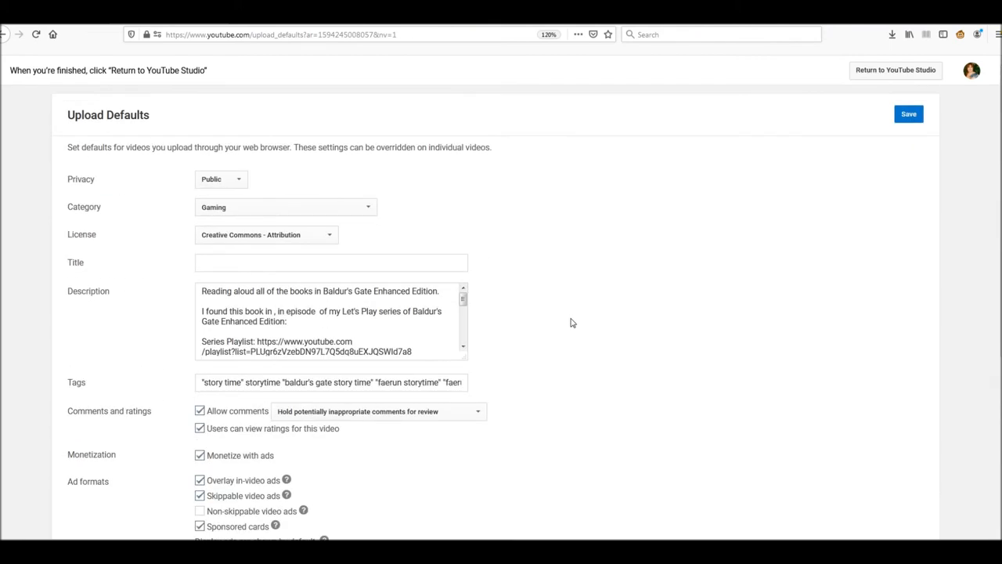
mouse_move(81, 454)
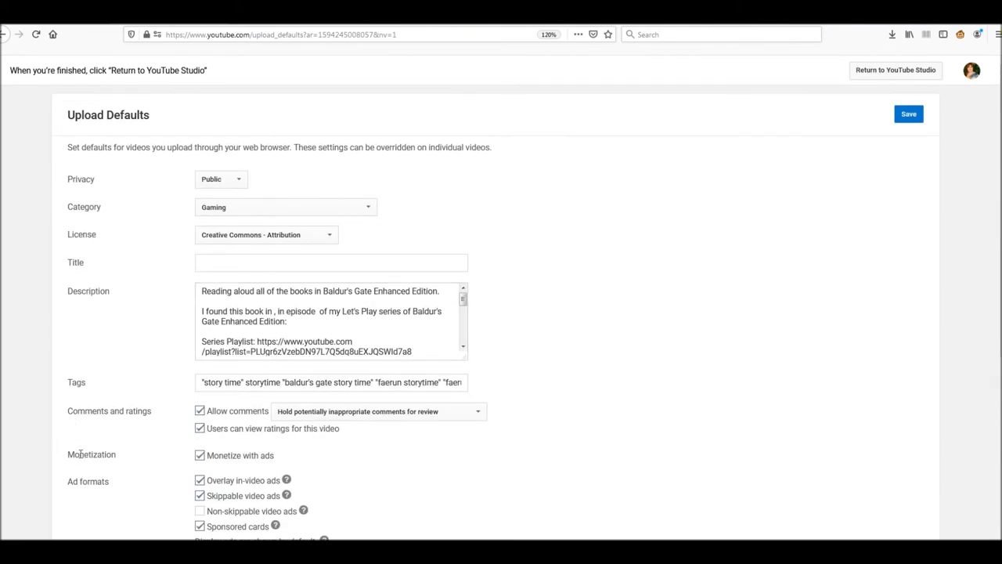
scroll(down, 3)
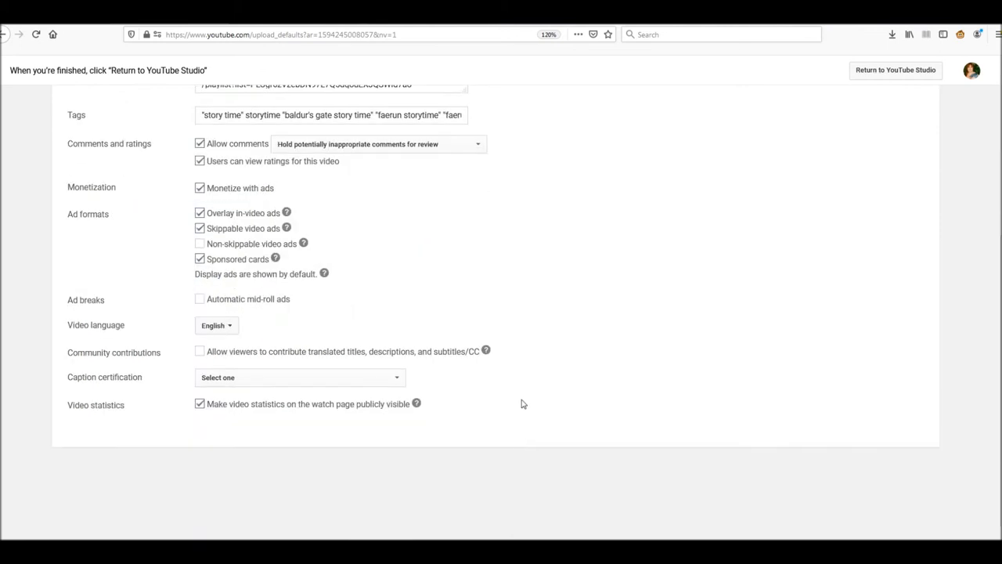
mouse_move(206, 313)
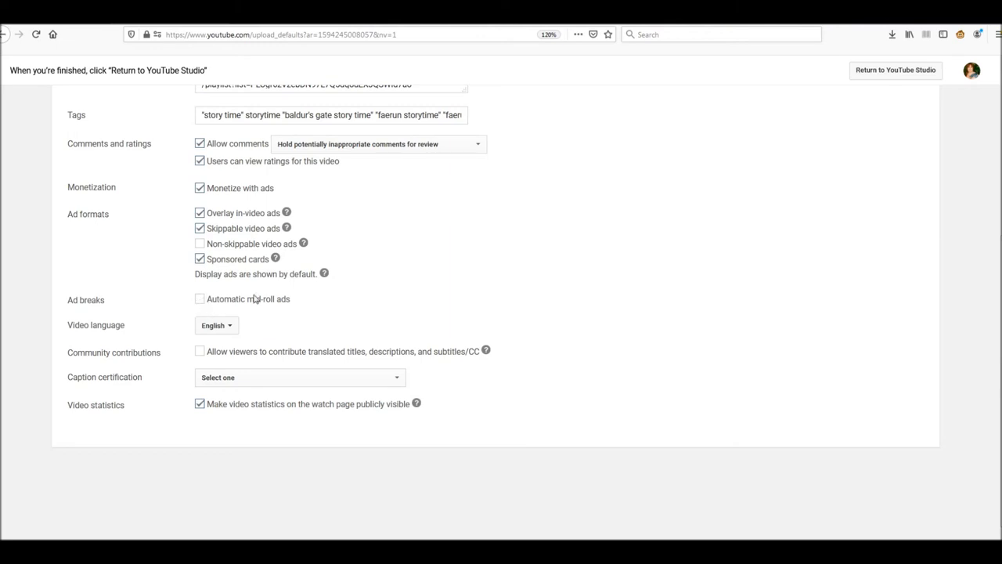
mouse_move(462, 310)
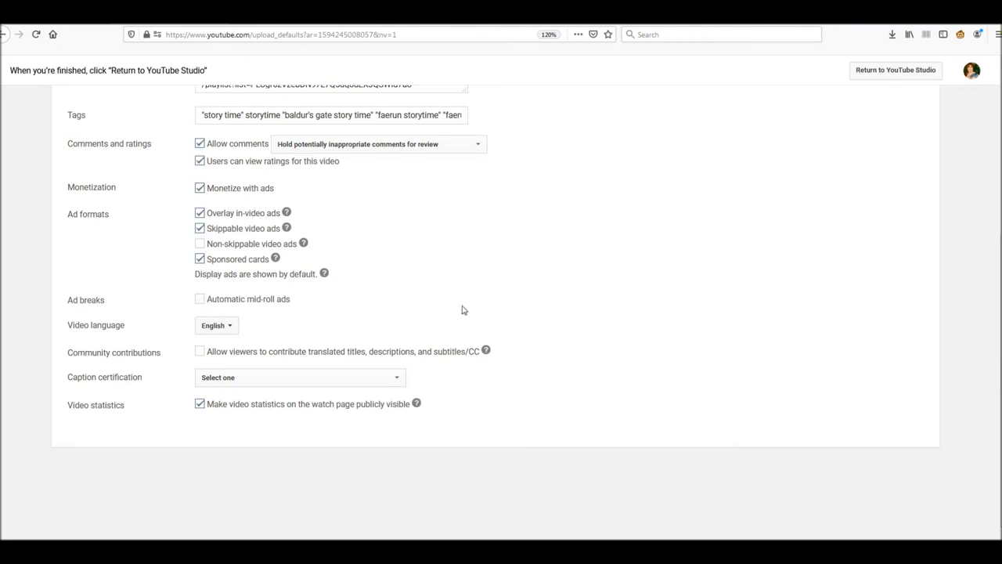
mouse_move(232, 244)
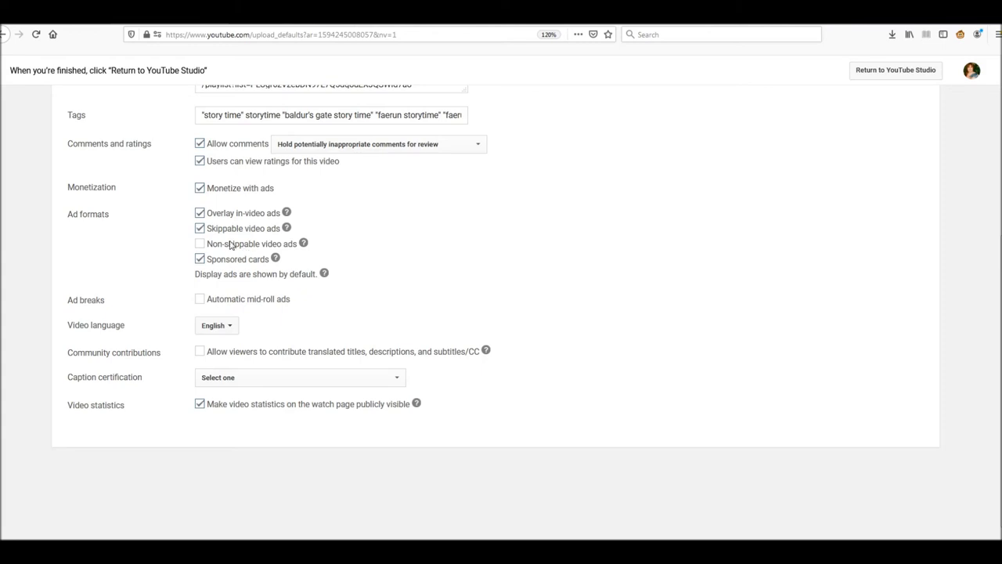
mouse_move(439, 293)
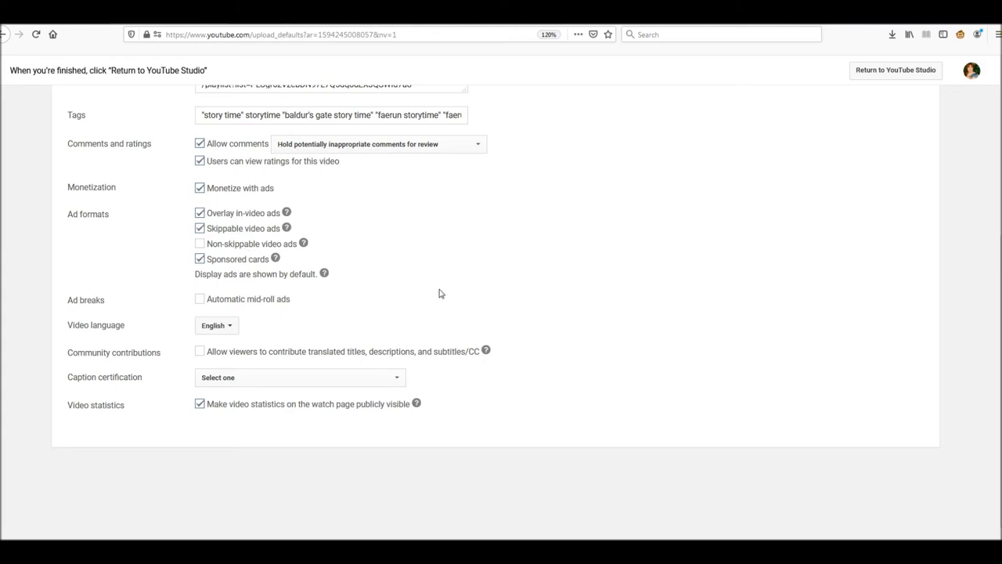
mouse_move(429, 294)
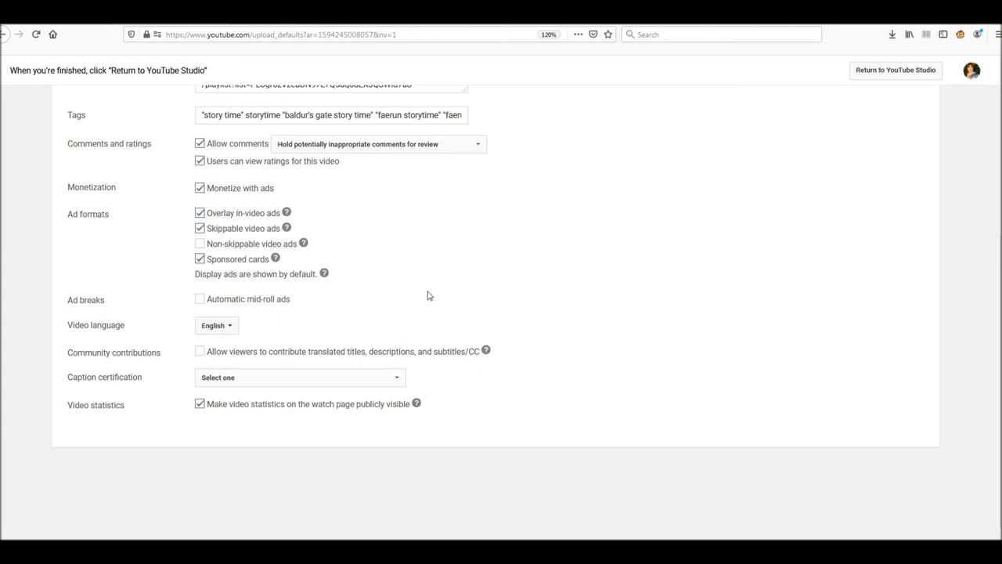
mouse_move(294, 293)
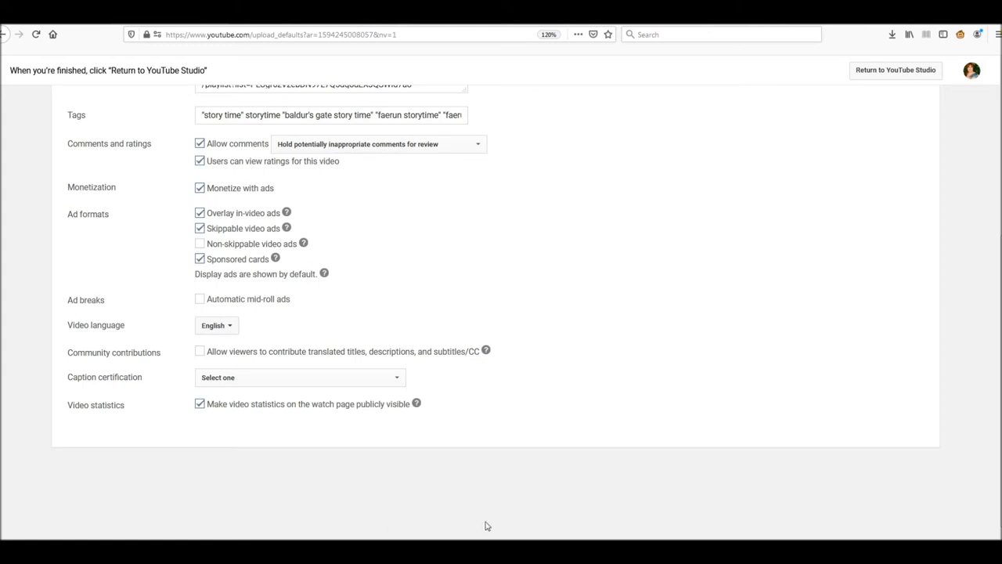
mouse_move(639, 310)
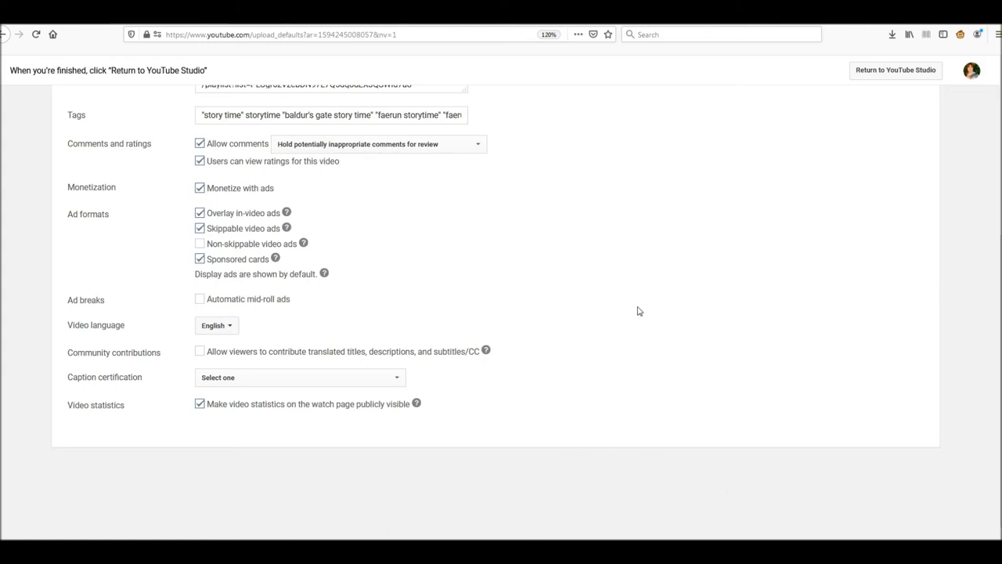
mouse_move(633, 313)
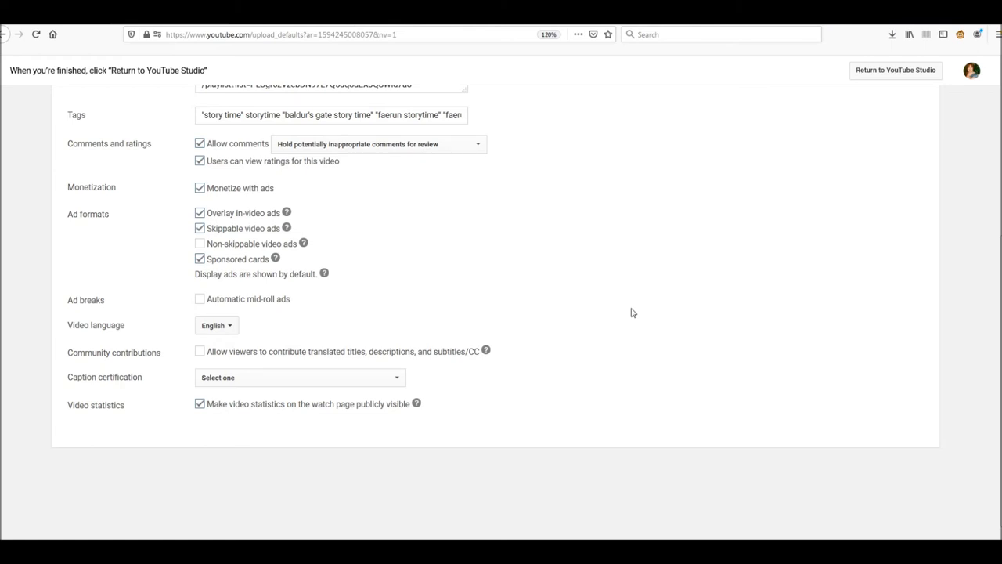
mouse_move(442, 313)
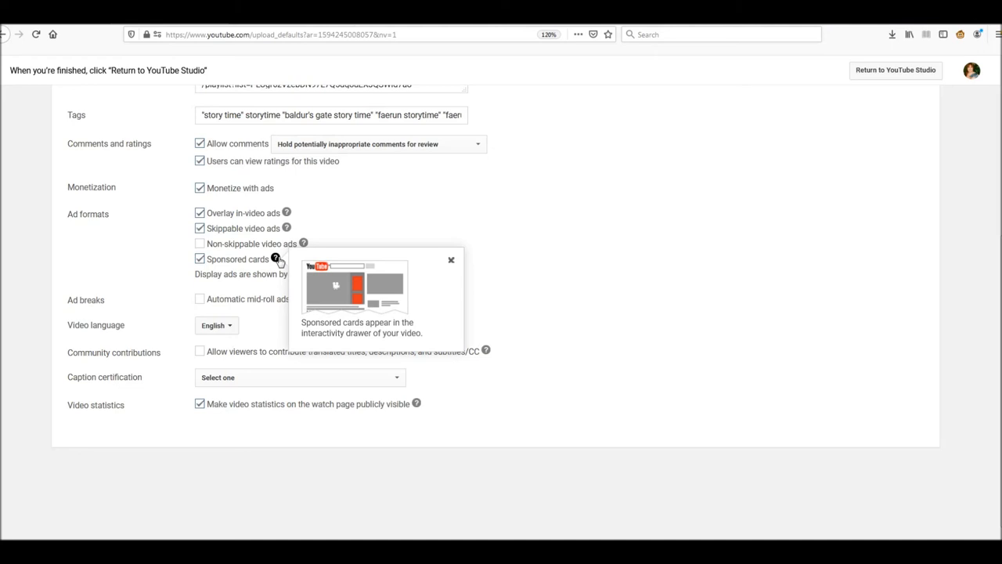
mouse_move(401, 287)
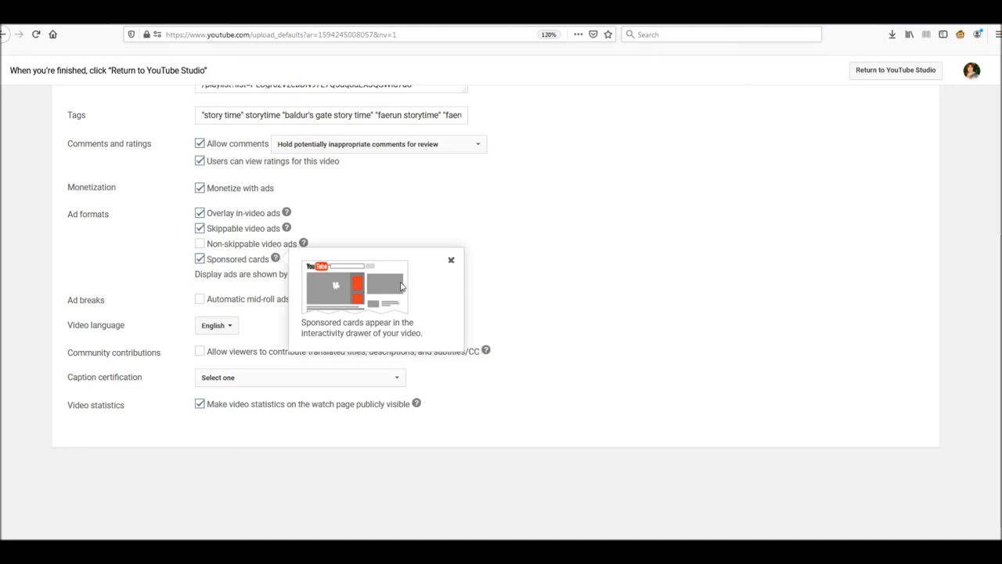
mouse_move(452, 263)
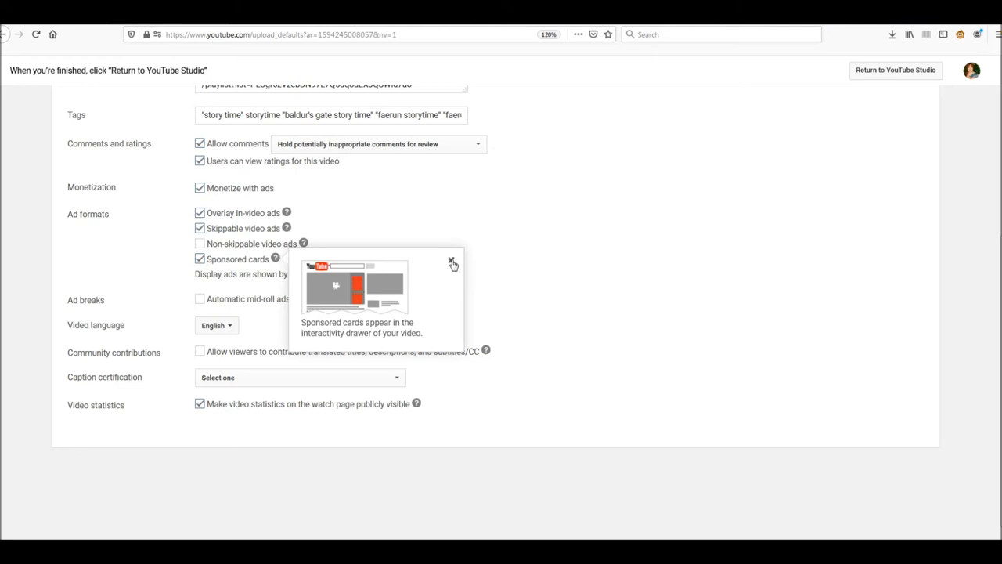
click(322, 272)
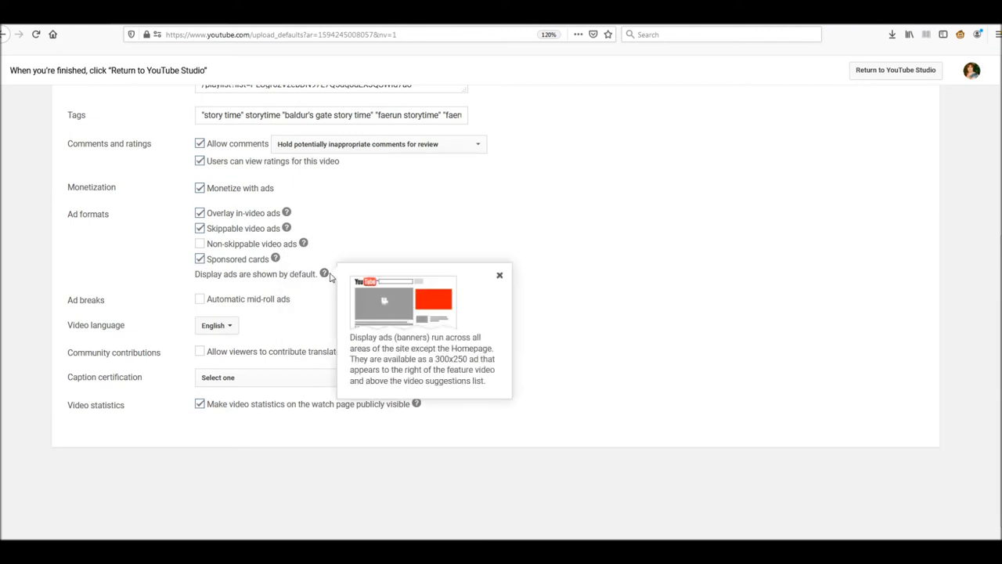
mouse_move(343, 279)
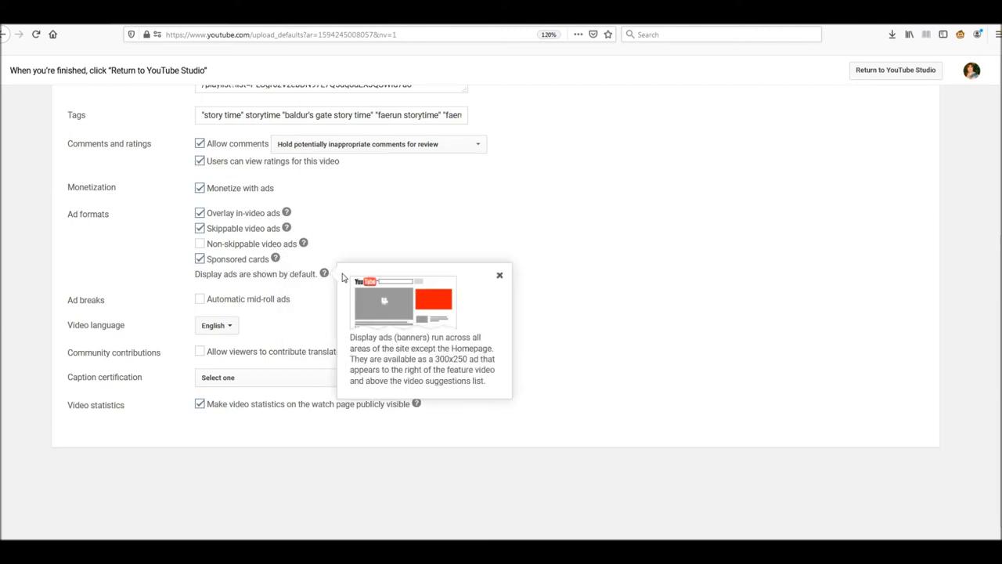
mouse_move(444, 316)
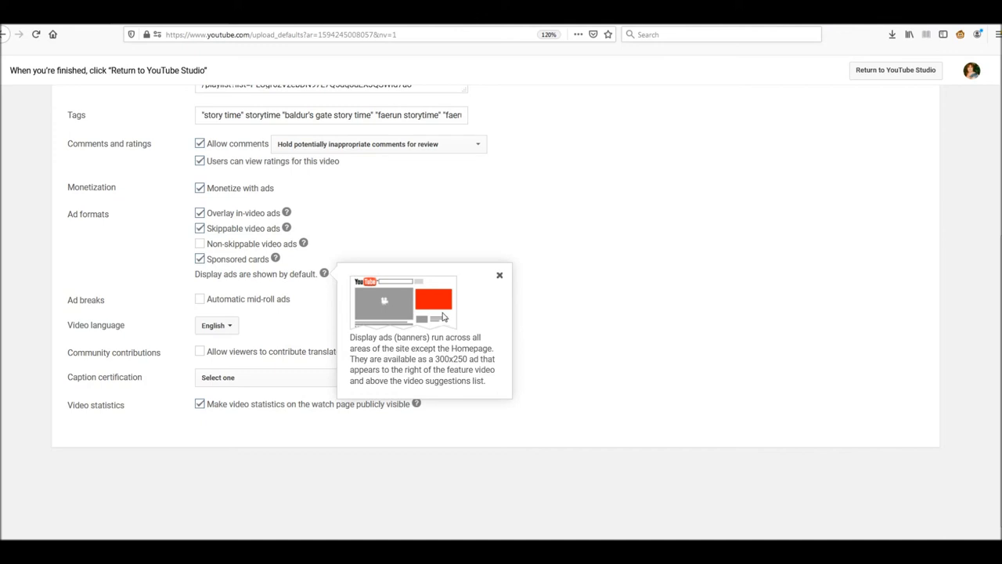
mouse_move(501, 279)
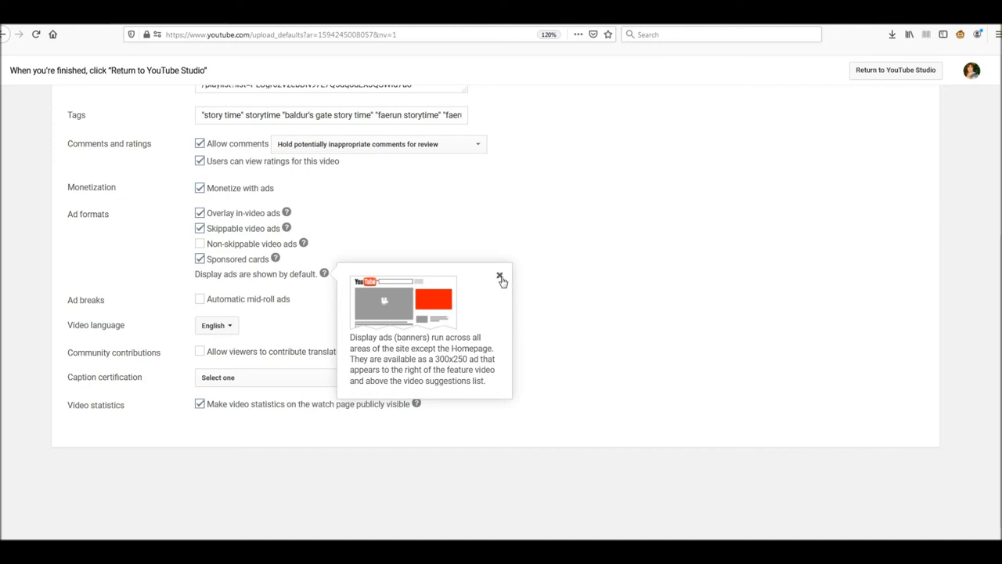
click(500, 276)
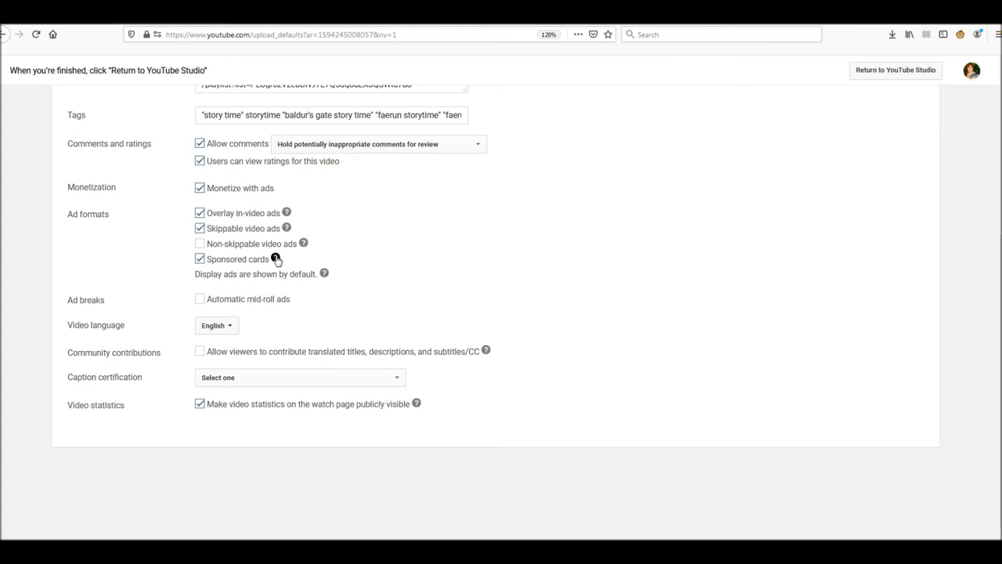
mouse_move(545, 318)
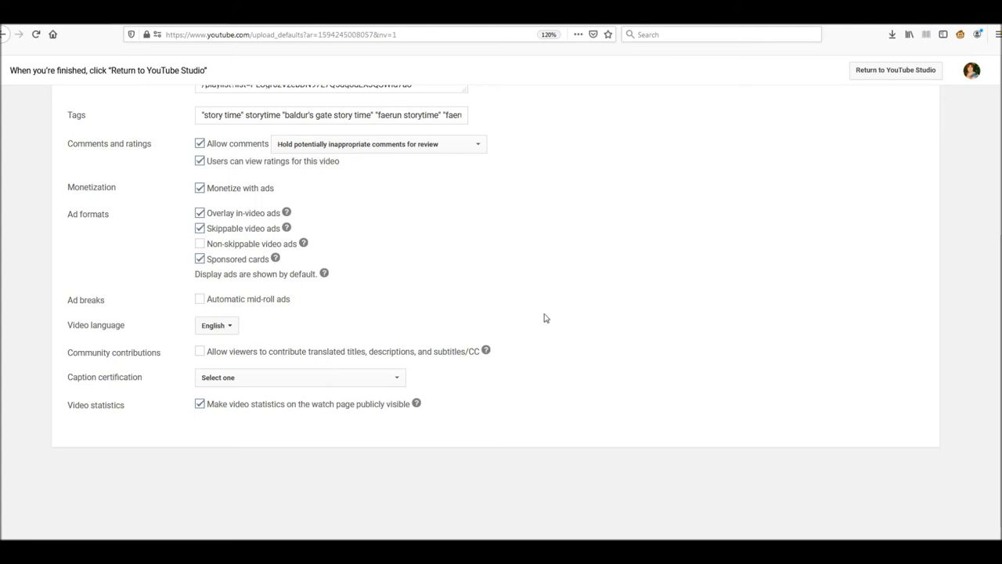
mouse_move(552, 318)
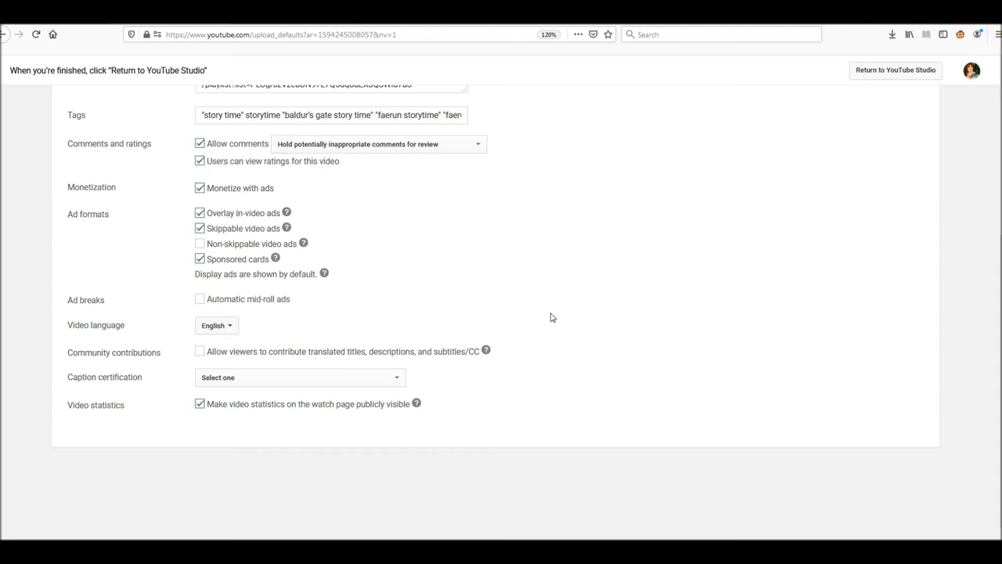
mouse_move(295, 216)
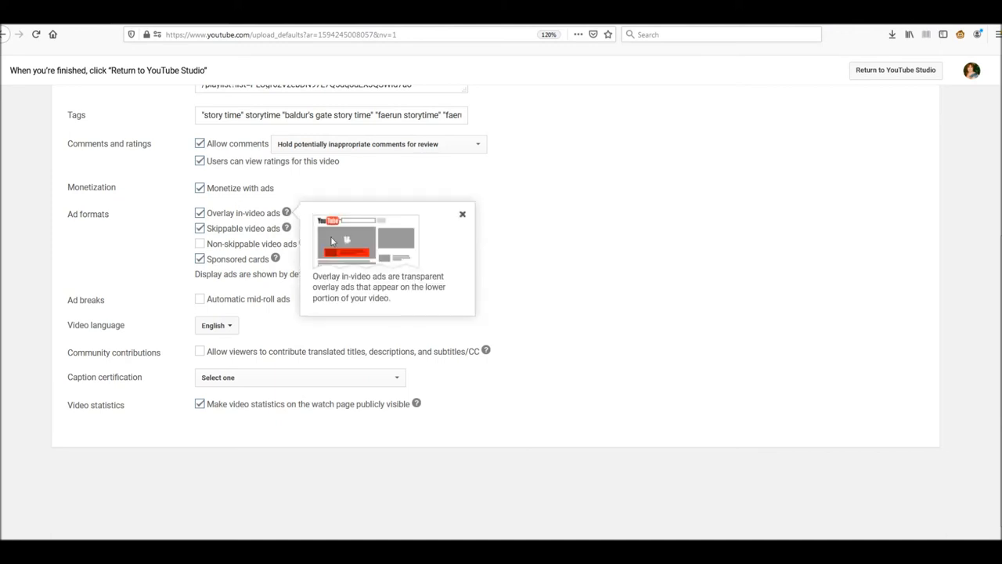
mouse_move(582, 307)
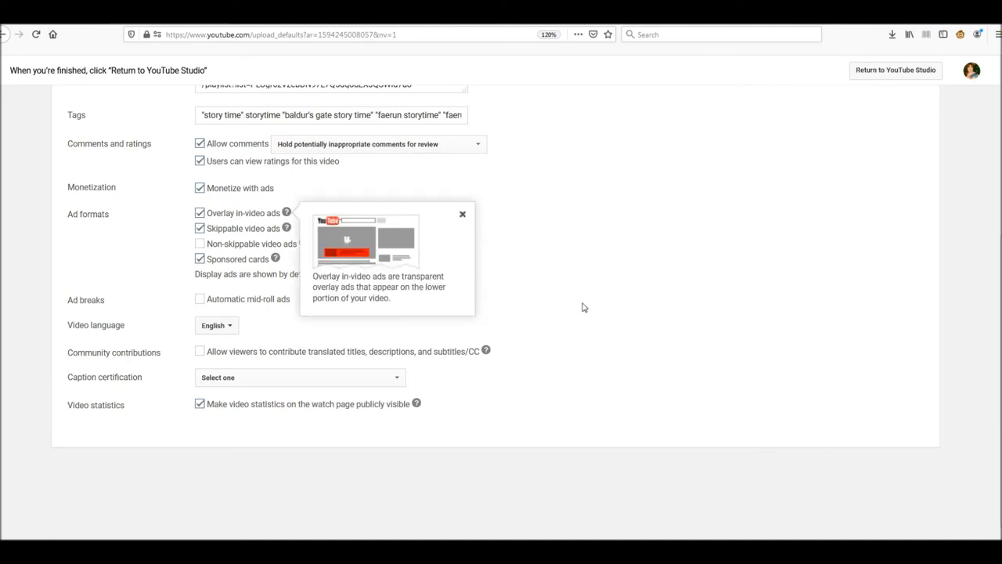
mouse_move(353, 263)
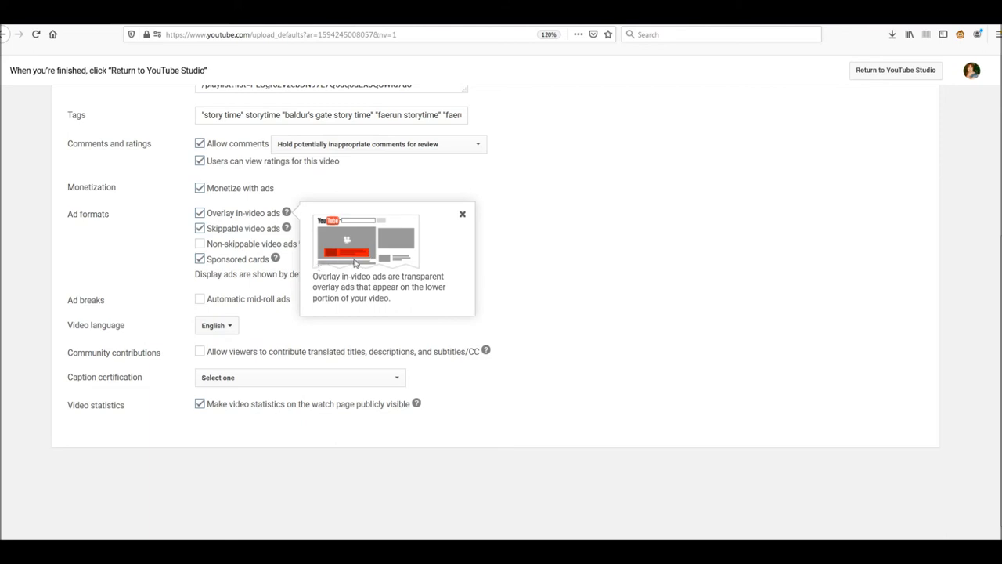
mouse_move(466, 217)
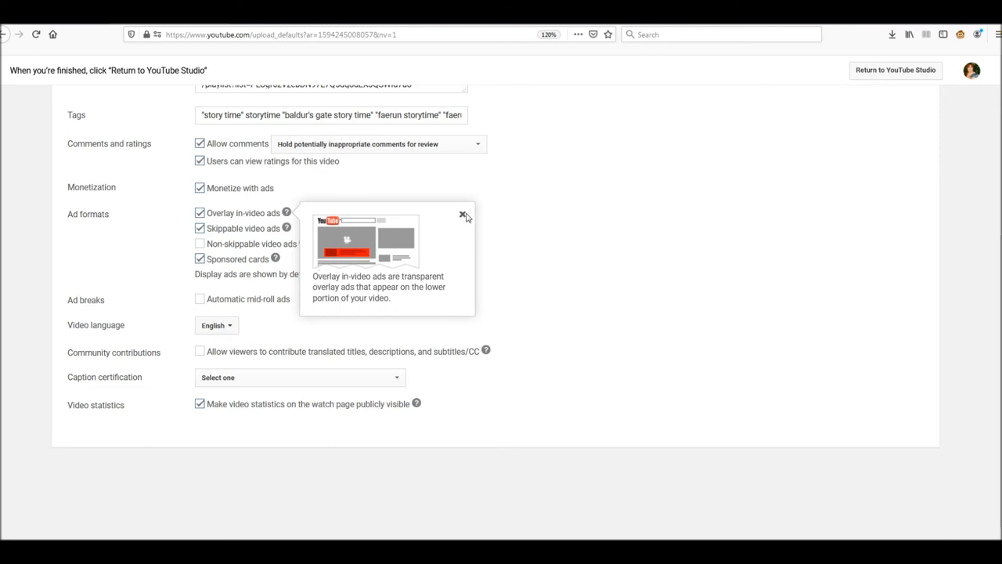
mouse_move(464, 218)
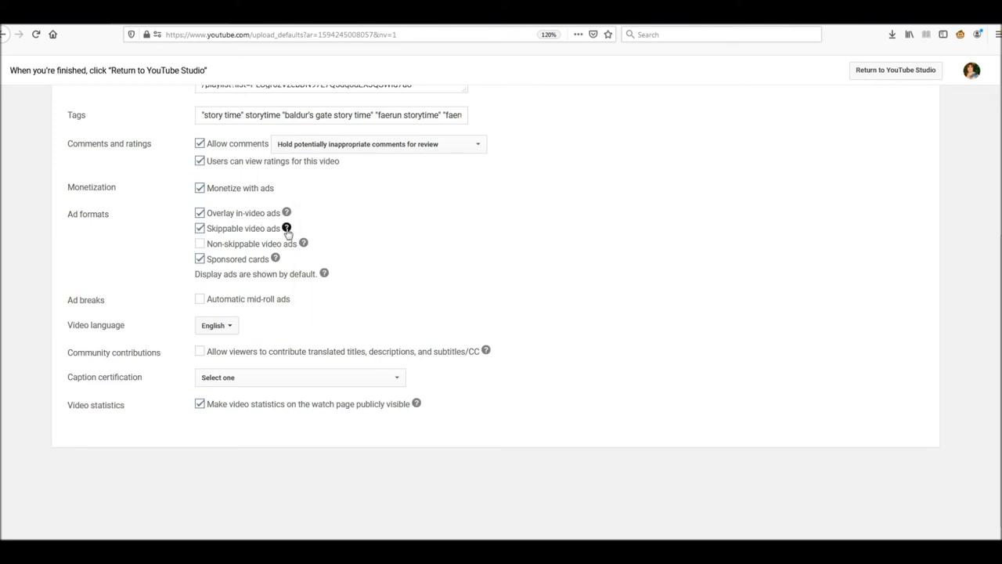
mouse_move(362, 194)
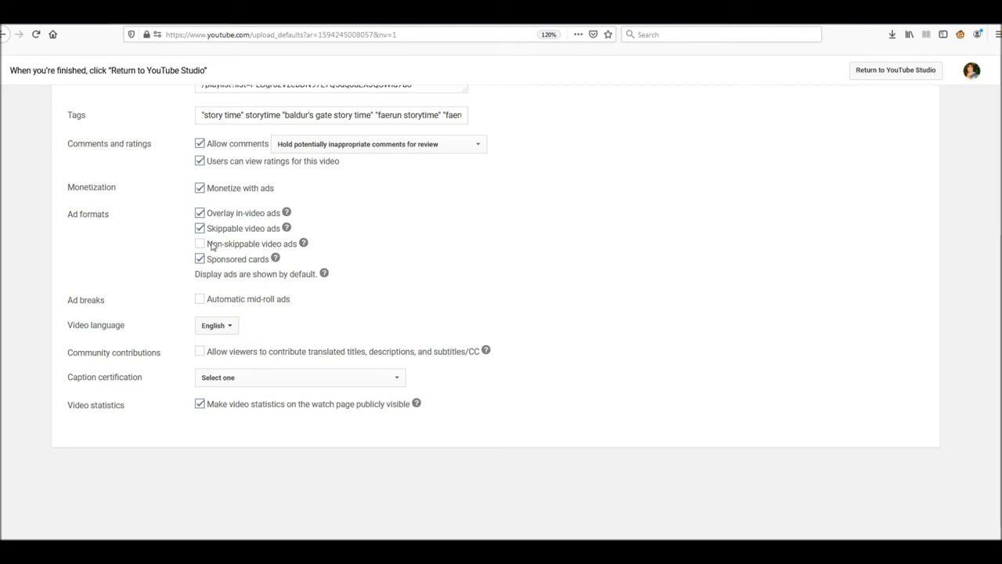
mouse_move(192, 257)
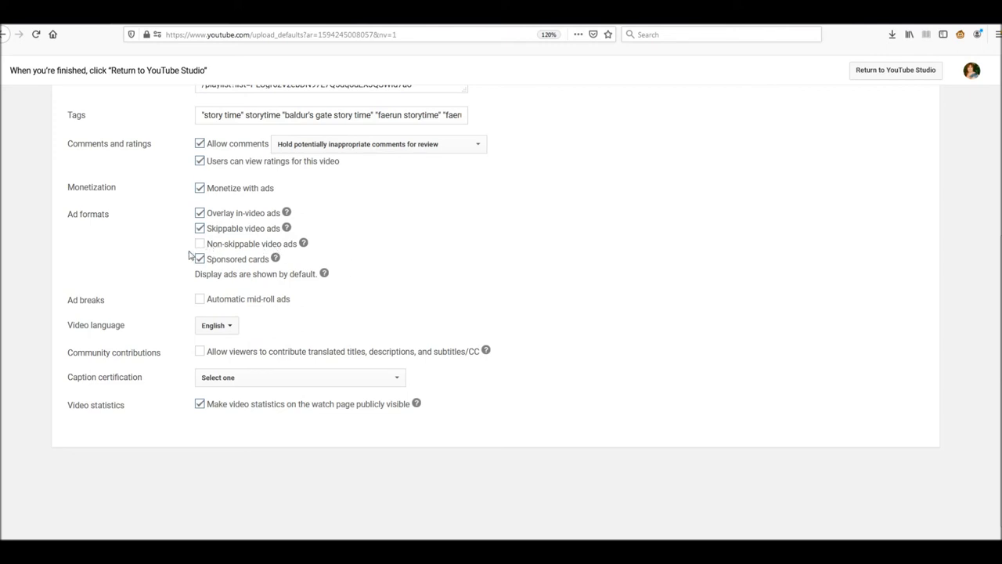
mouse_move(304, 244)
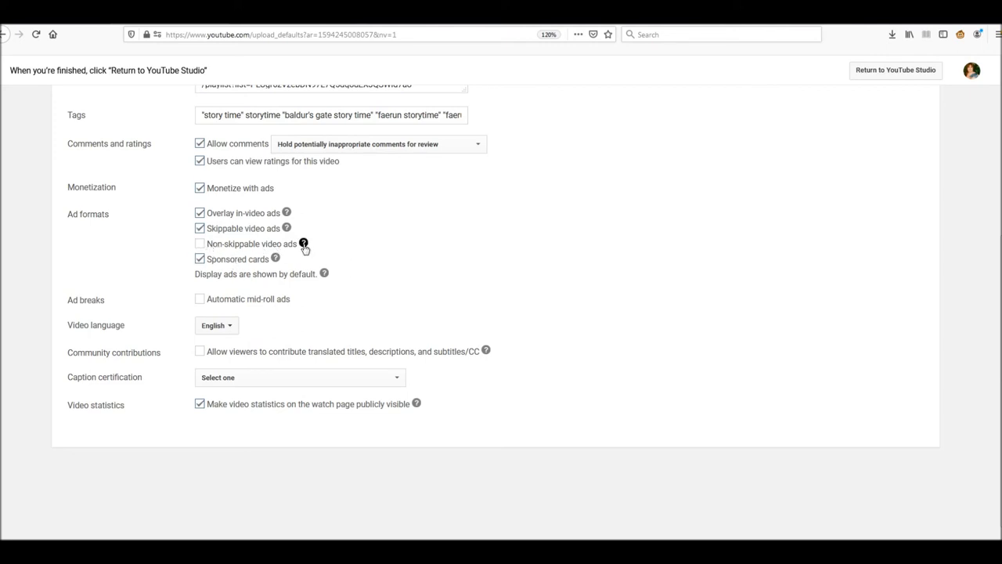
click(304, 244)
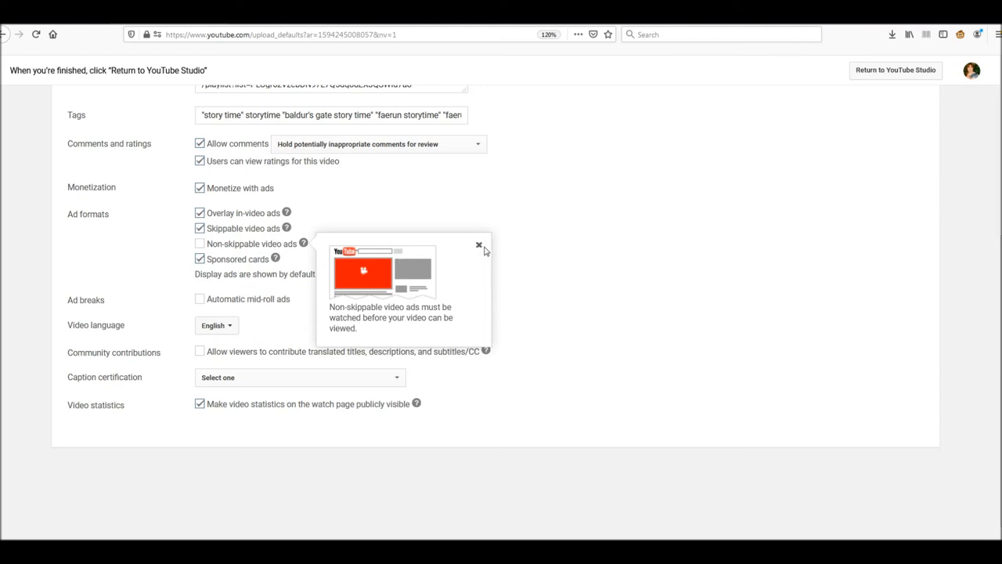
click(479, 244)
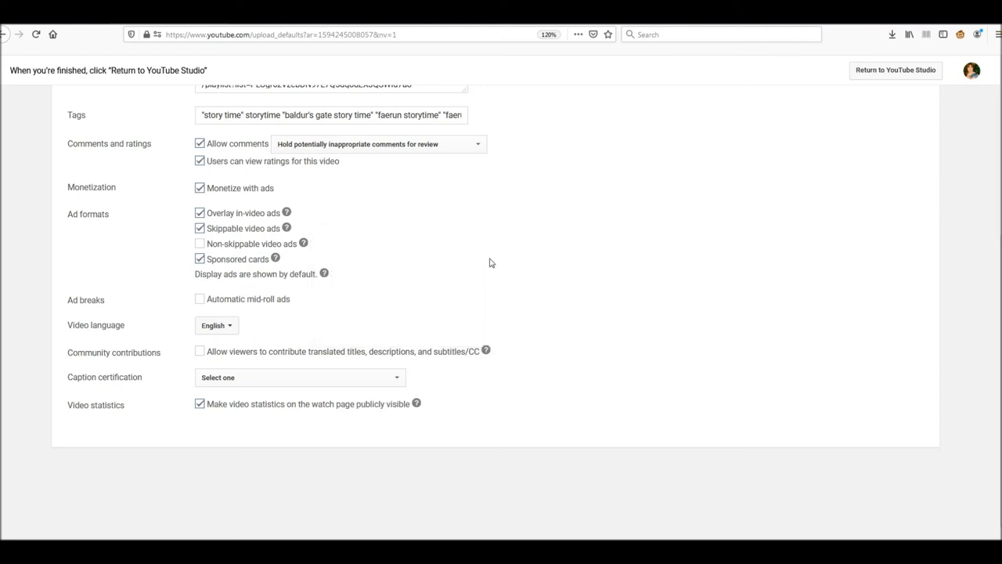
mouse_move(587, 245)
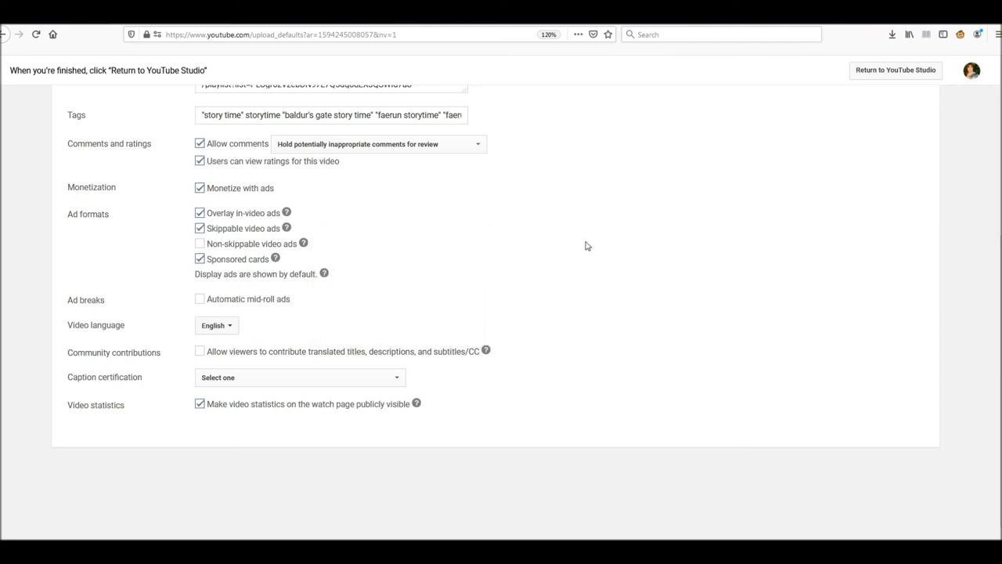
mouse_move(361, 266)
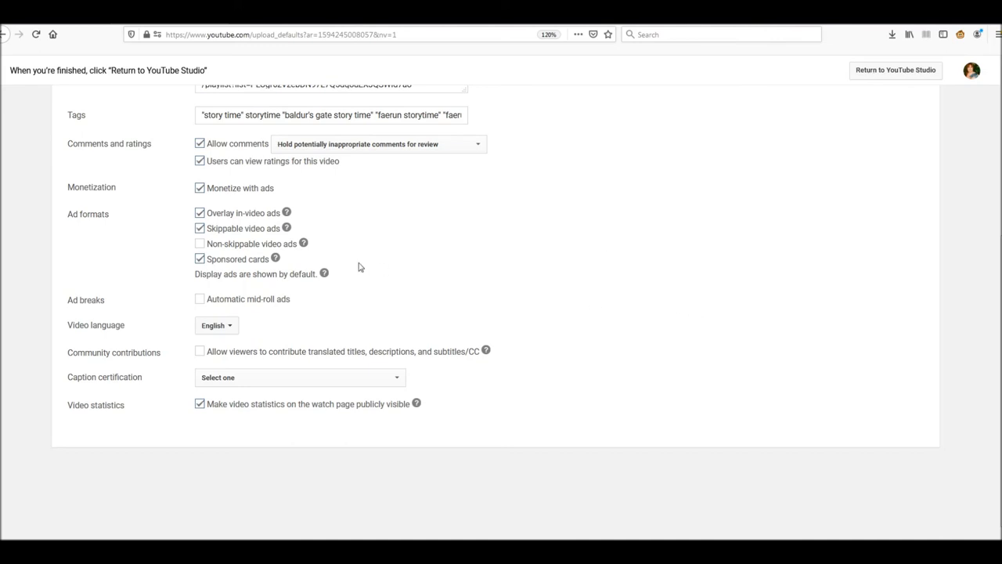
mouse_move(535, 280)
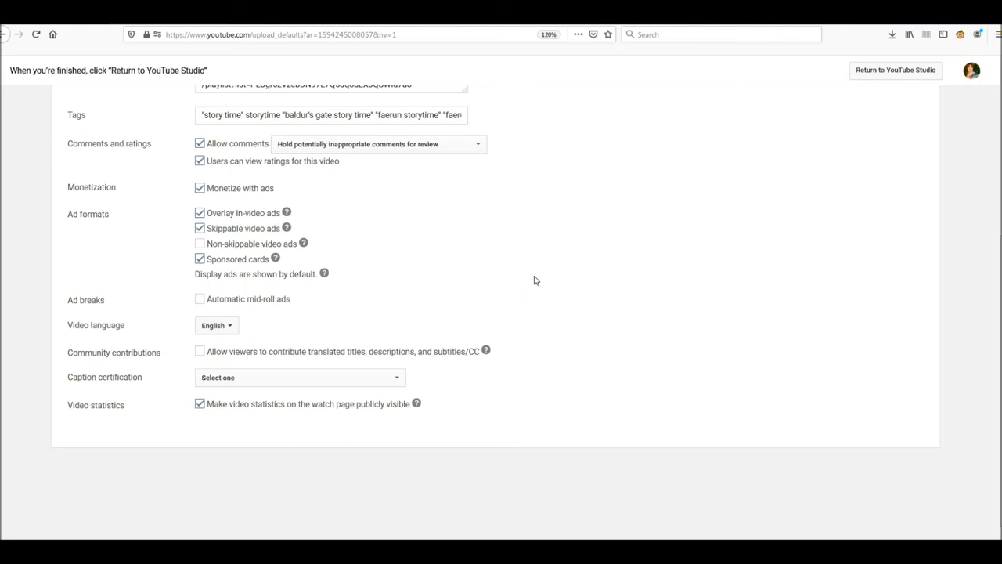
mouse_move(548, 285)
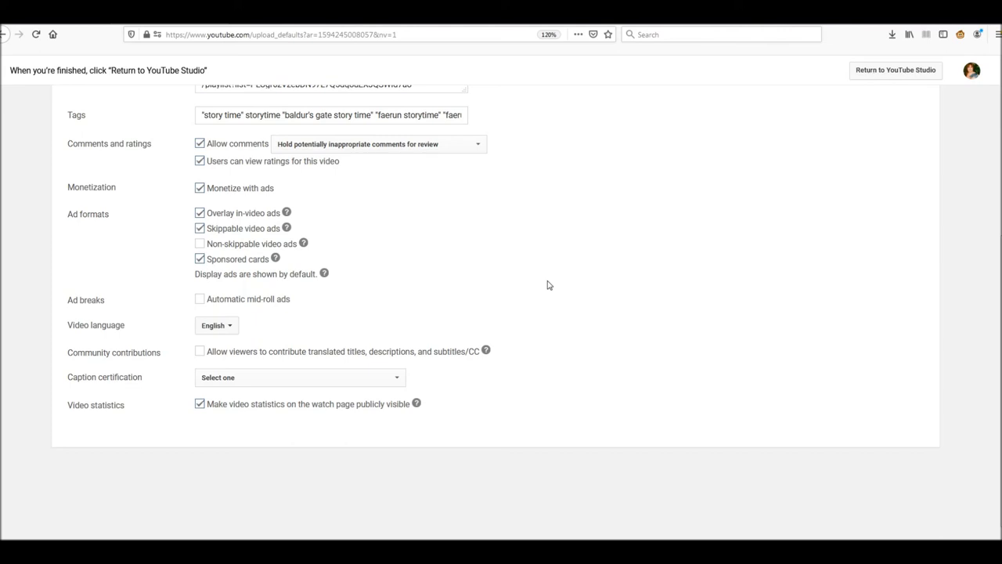